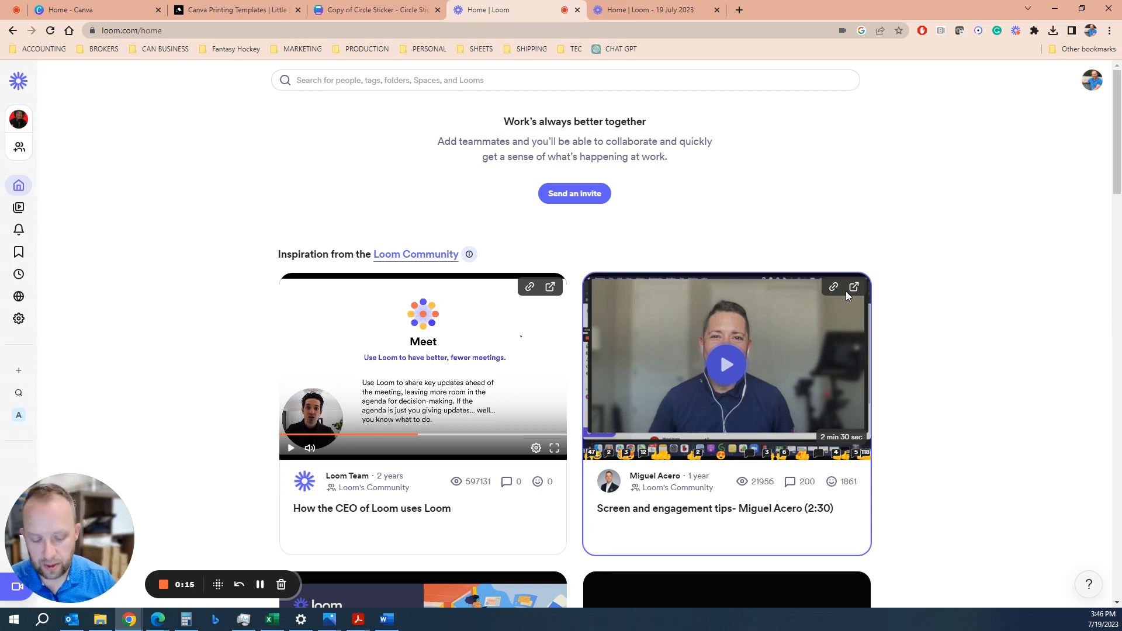
mouse_move(544, 174)
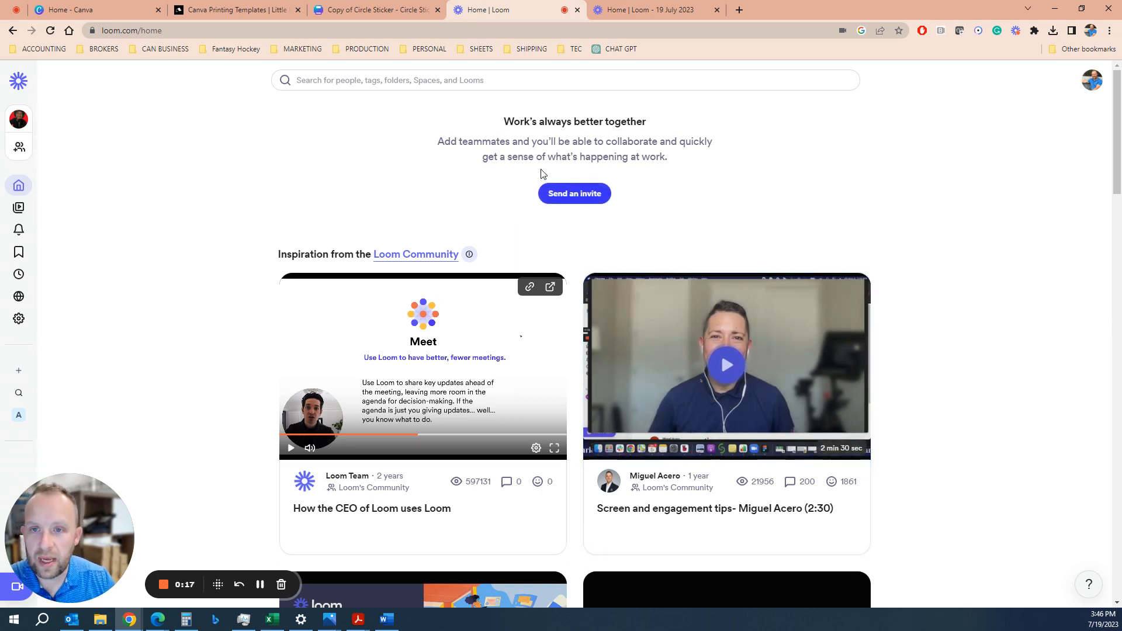
mouse_move(410, 23)
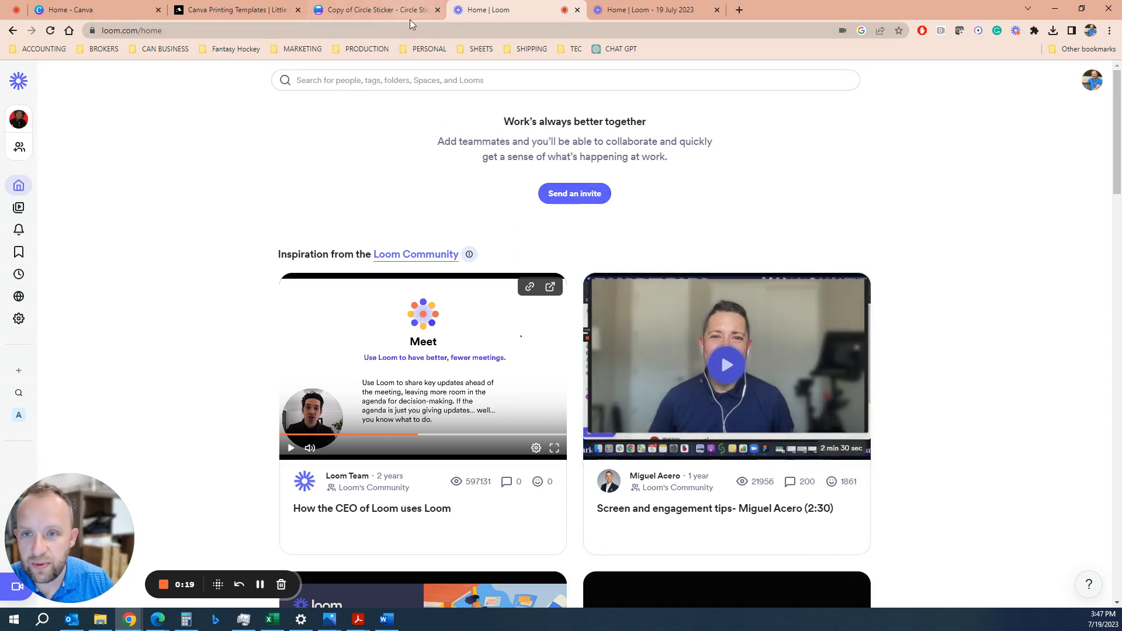
mouse_move(79, 9)
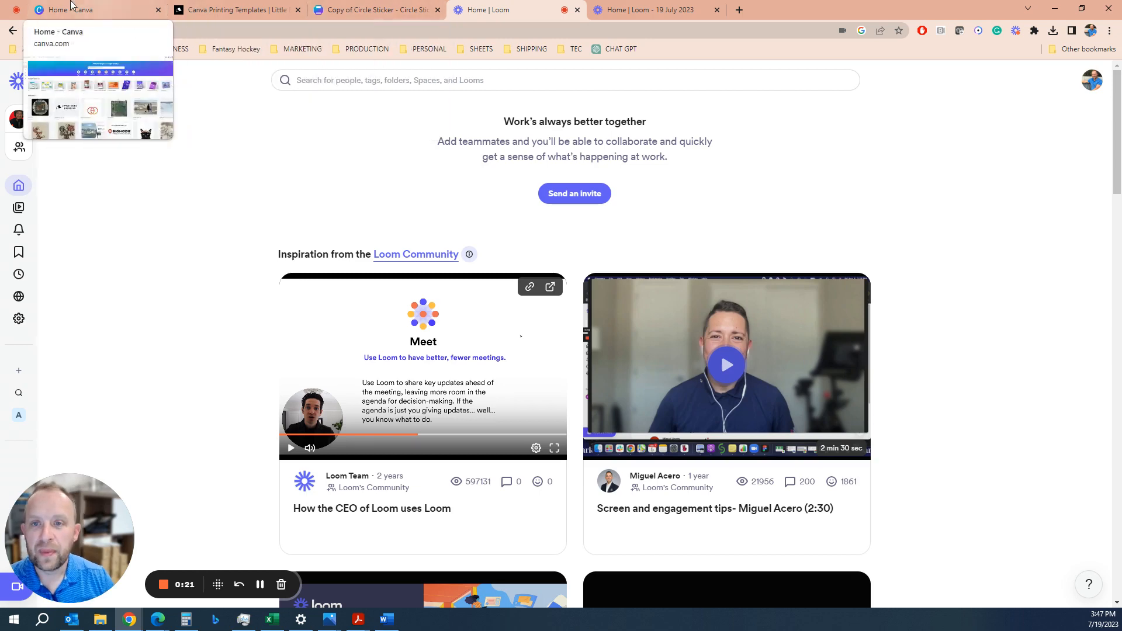
- Create a new blank custom-size design of 3 × 4 inches from the Canva home page
left_click(78, 10)
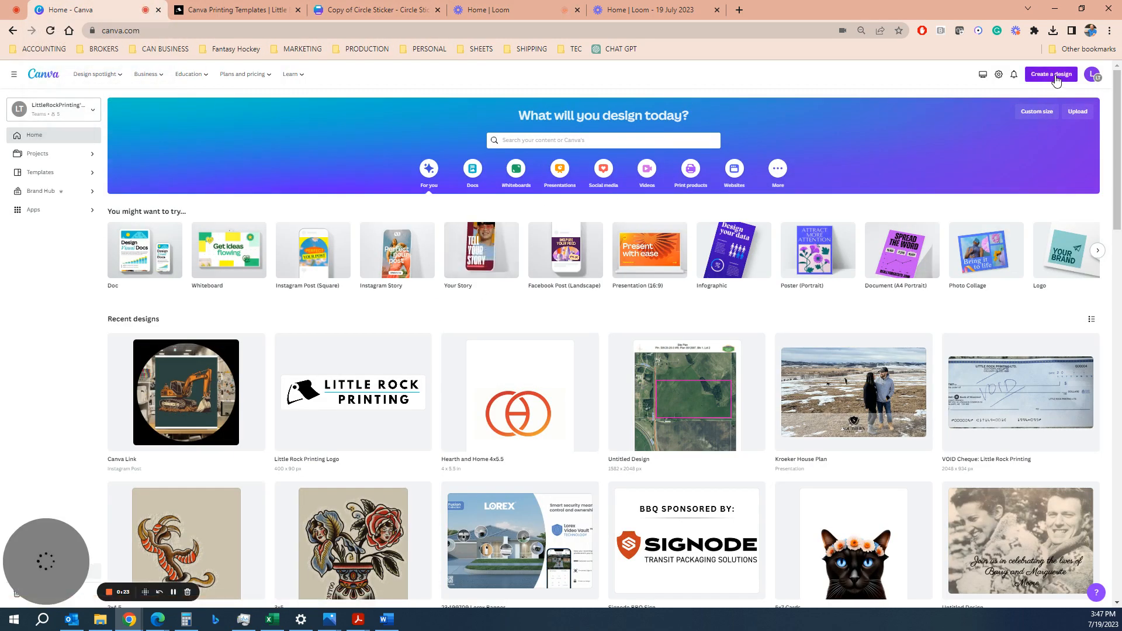
left_click(1050, 74)
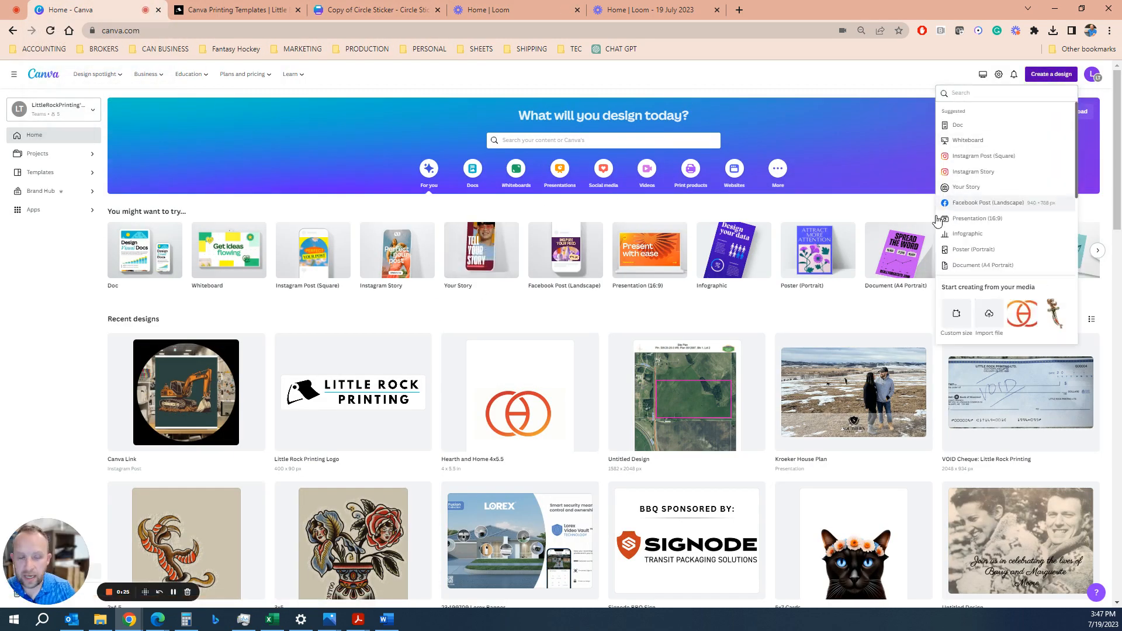
mouse_move(956, 313)
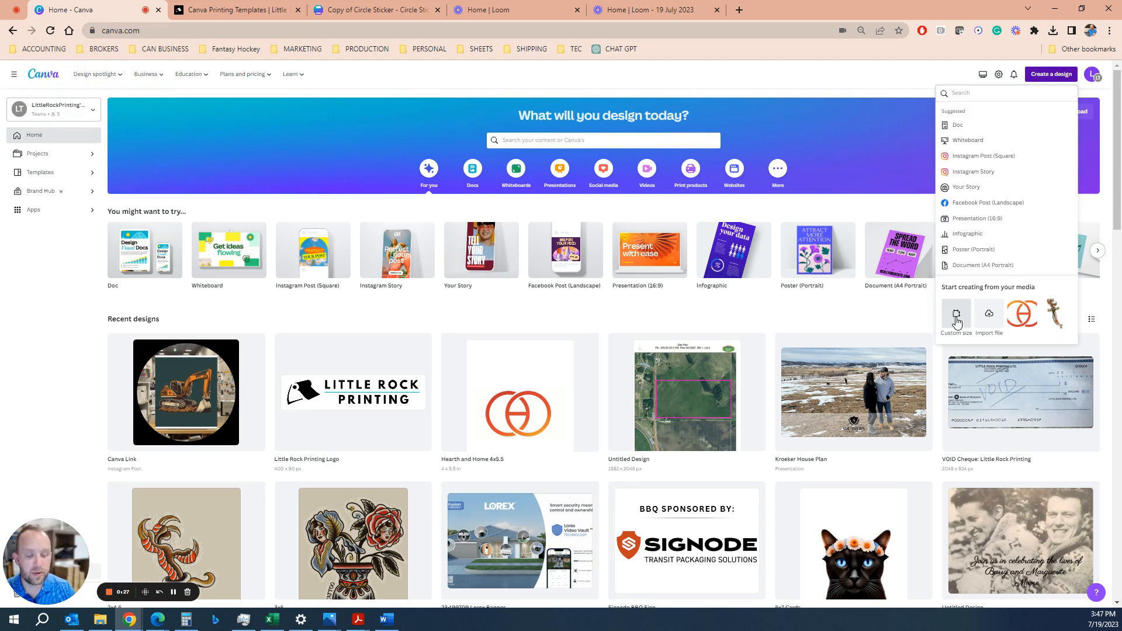
left_click(957, 314)
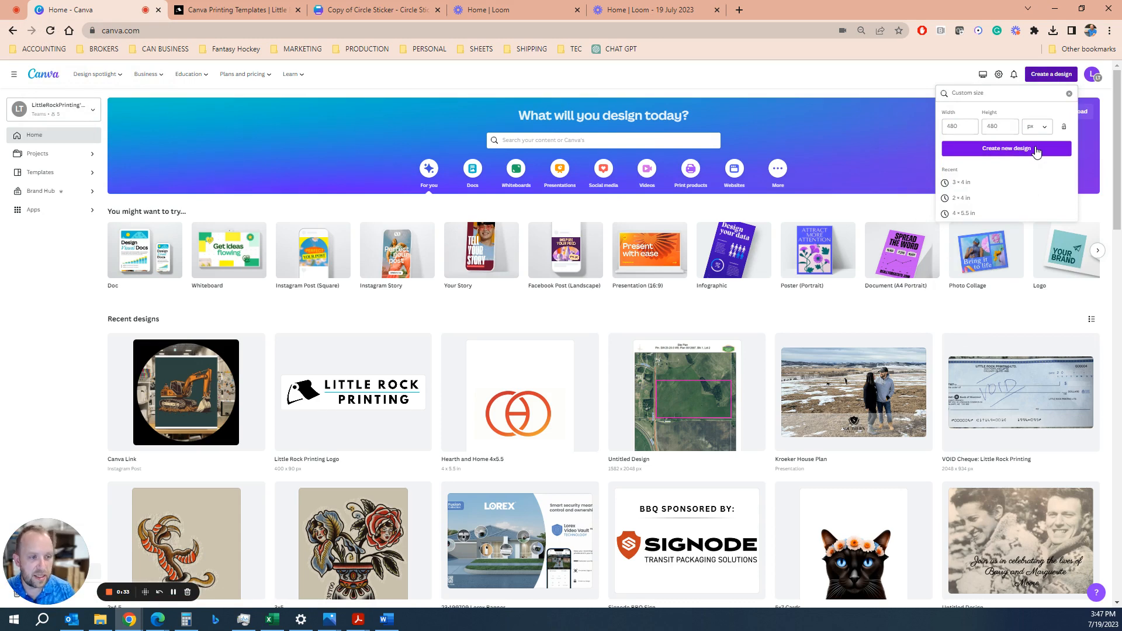
left_click(1037, 127)
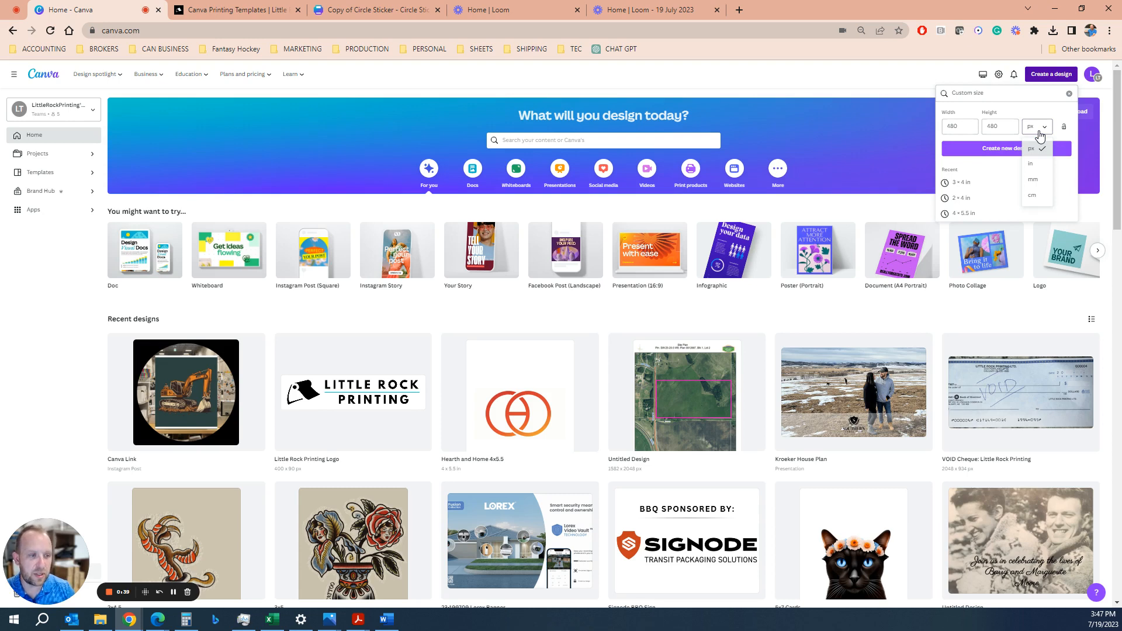
left_click(1031, 164)
type("4")
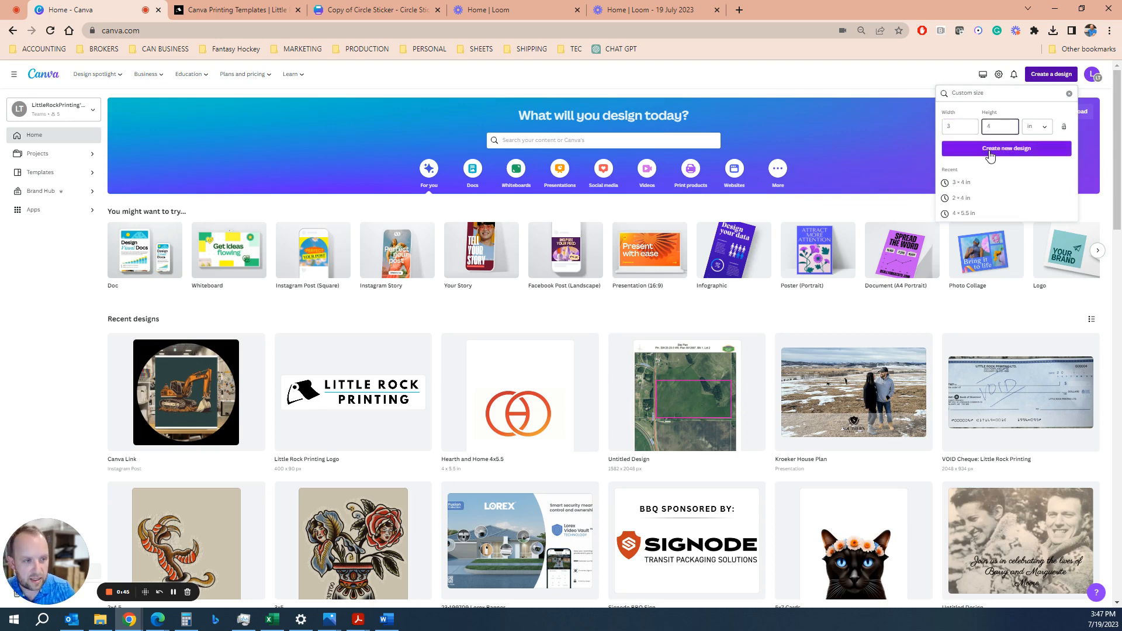
left_click(1006, 148)
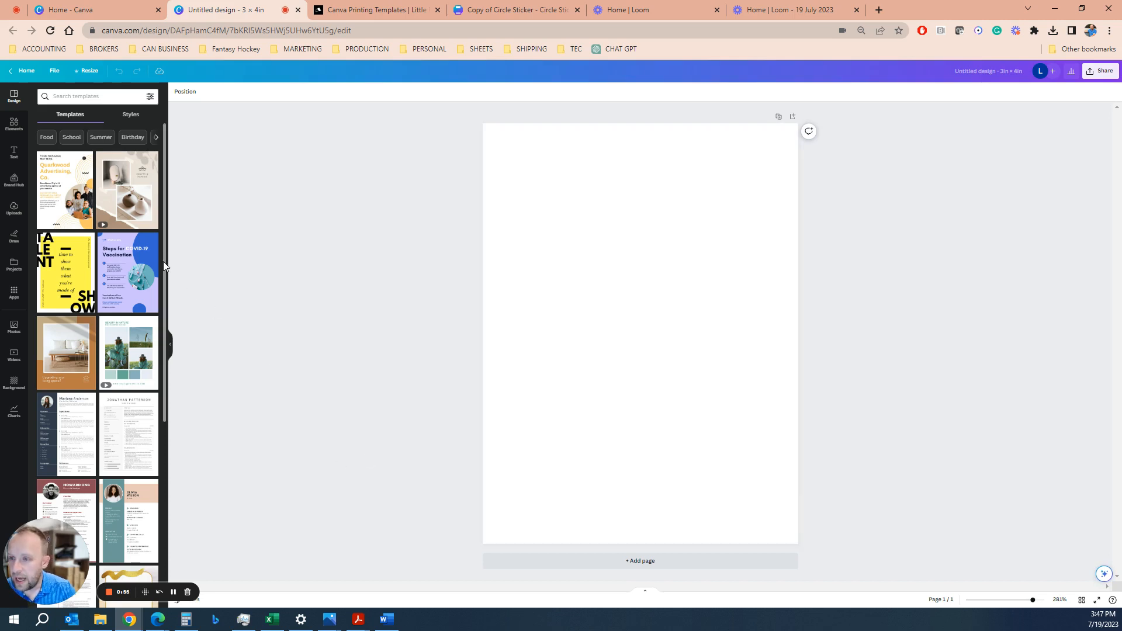
- Search Elements for 'snake' and add the coiled green snake graphic to the page
left_click(14, 122)
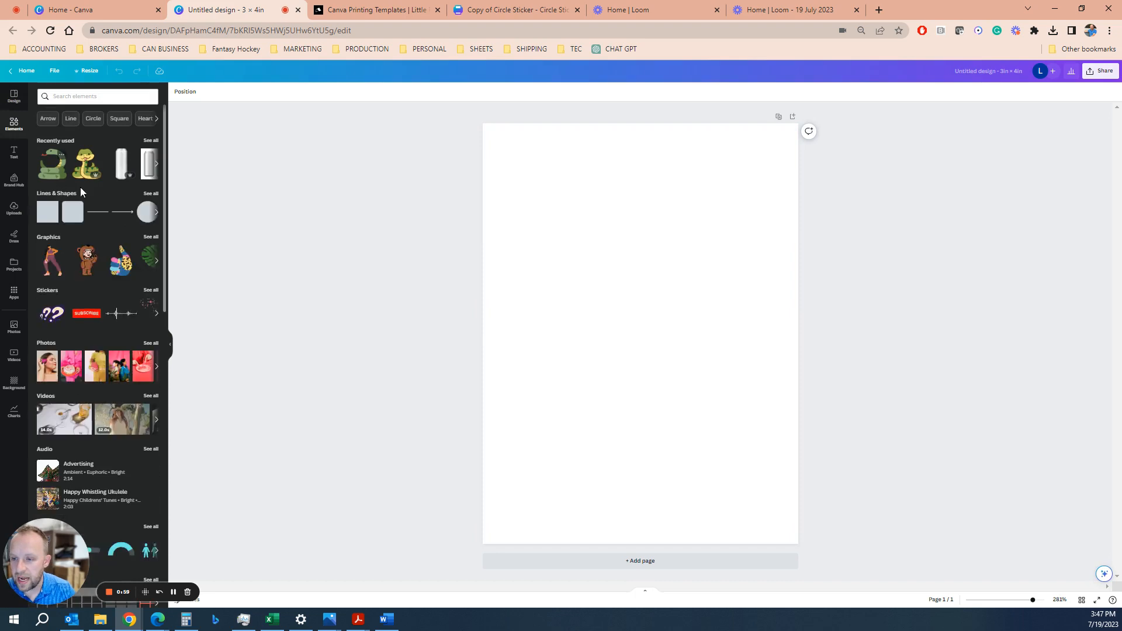
type("sna")
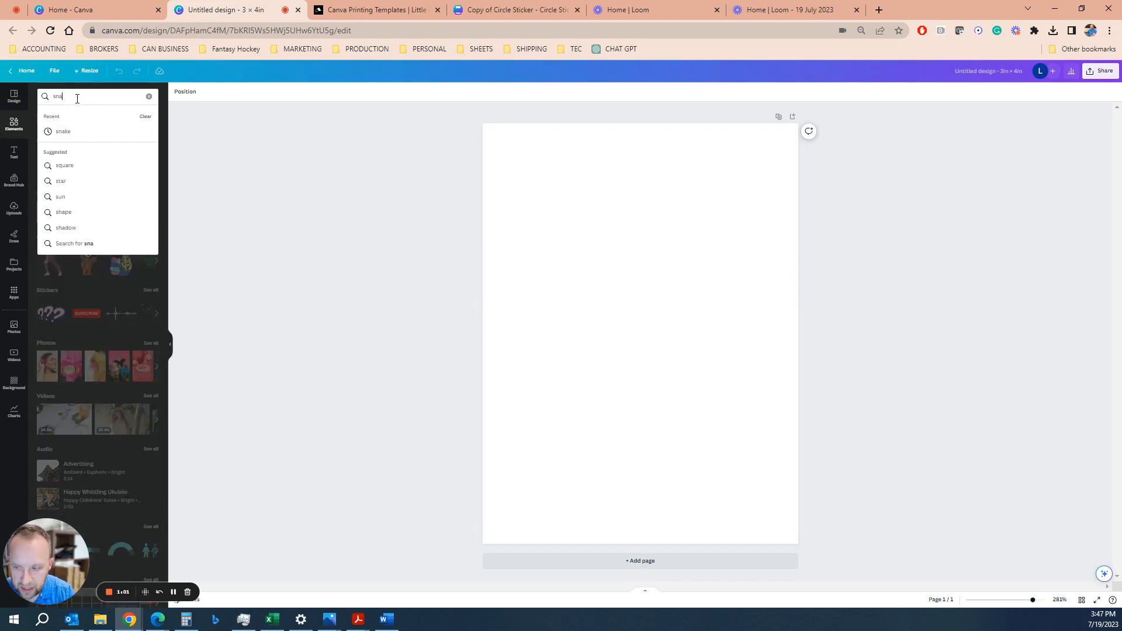
left_click(62, 131)
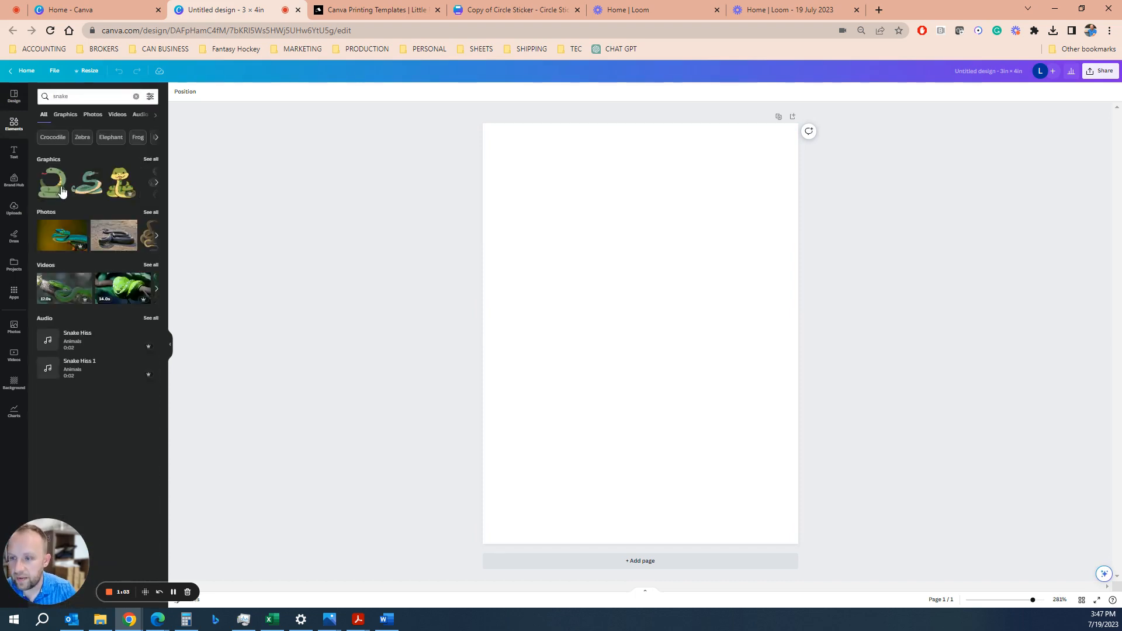
left_click(51, 182)
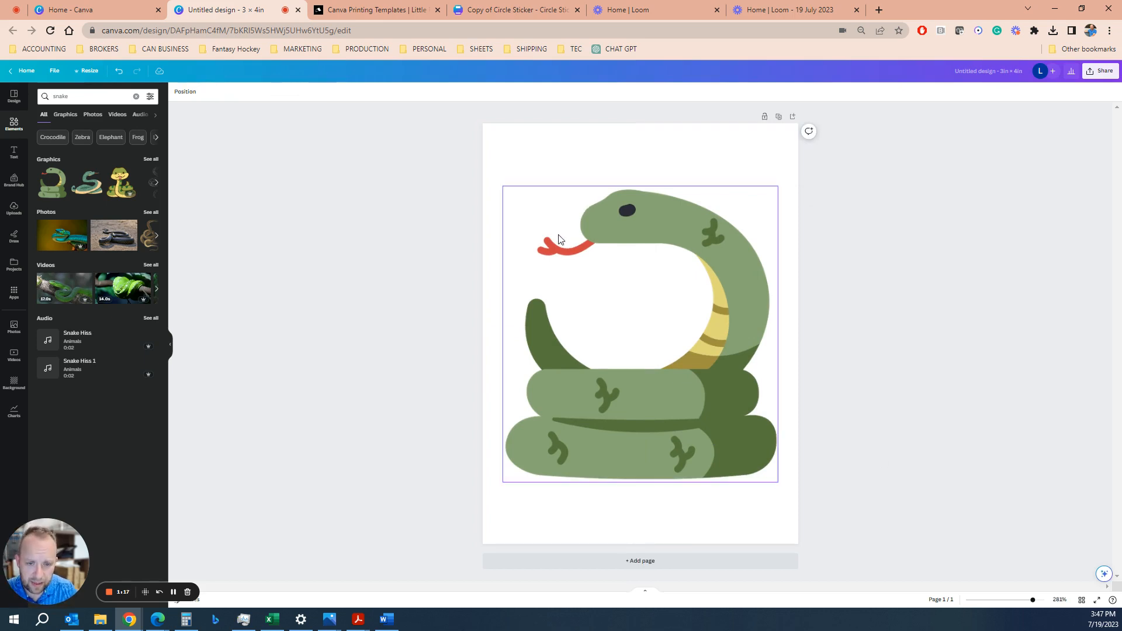
mouse_move(681, 349)
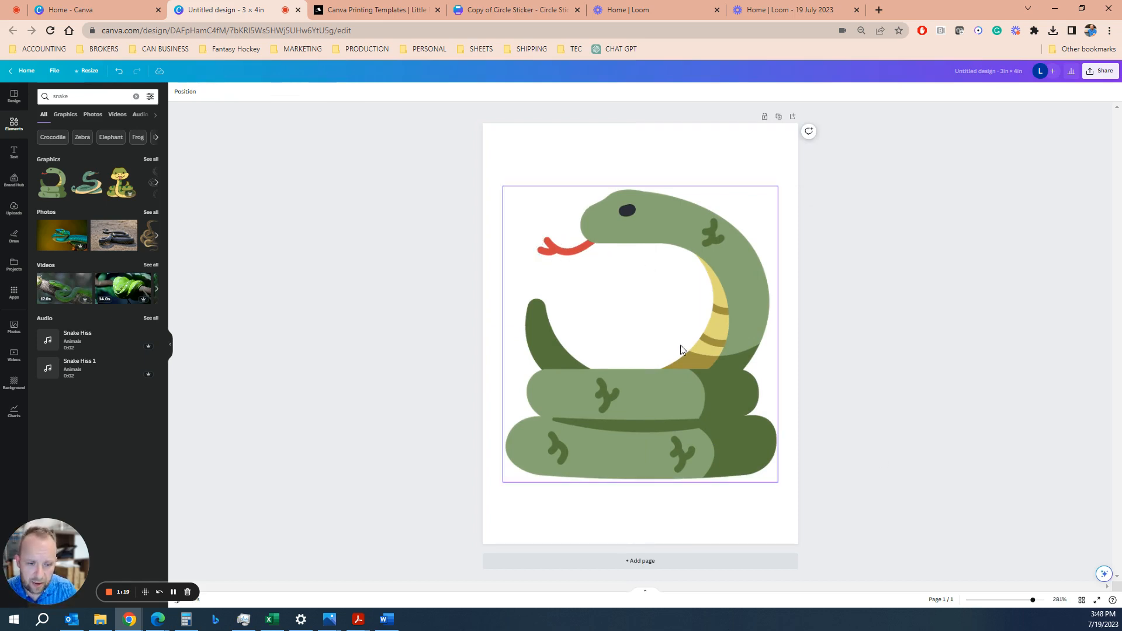
mouse_move(523, 381)
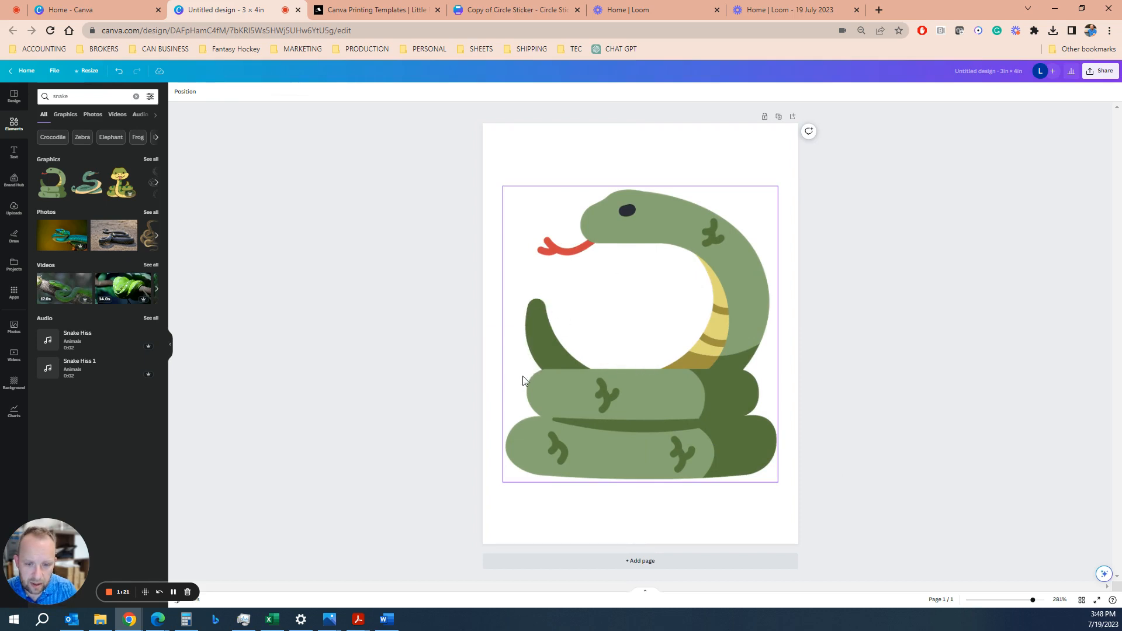
mouse_move(569, 480)
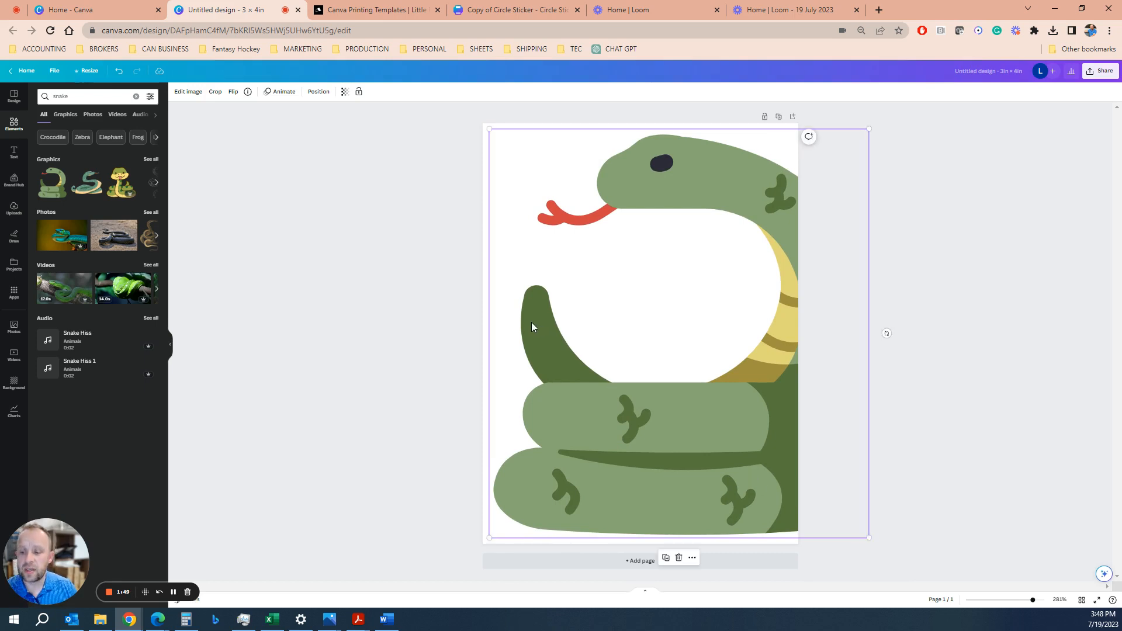
mouse_move(91, 85)
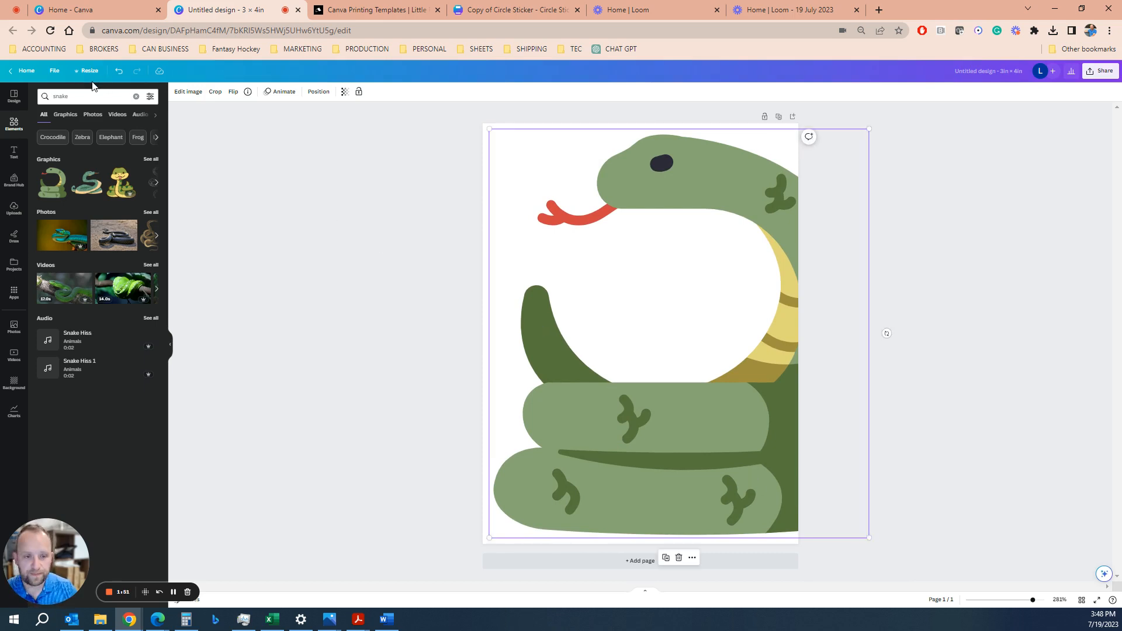
mouse_move(89, 75)
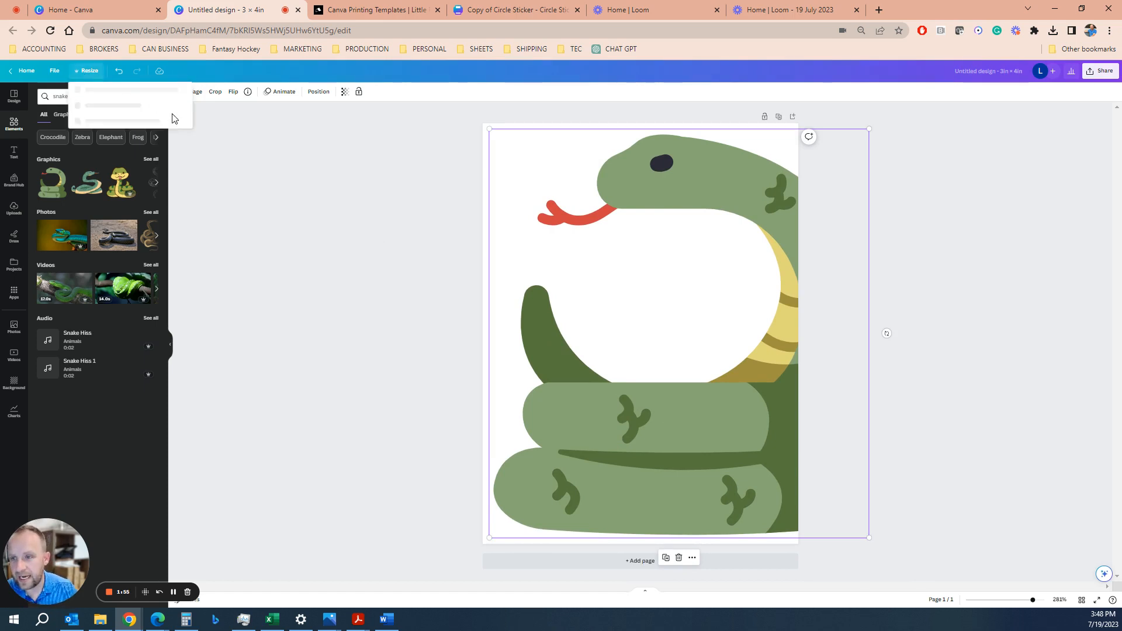
- Resize the design to 3.5 in wide by 4 in tall
left_click(89, 70)
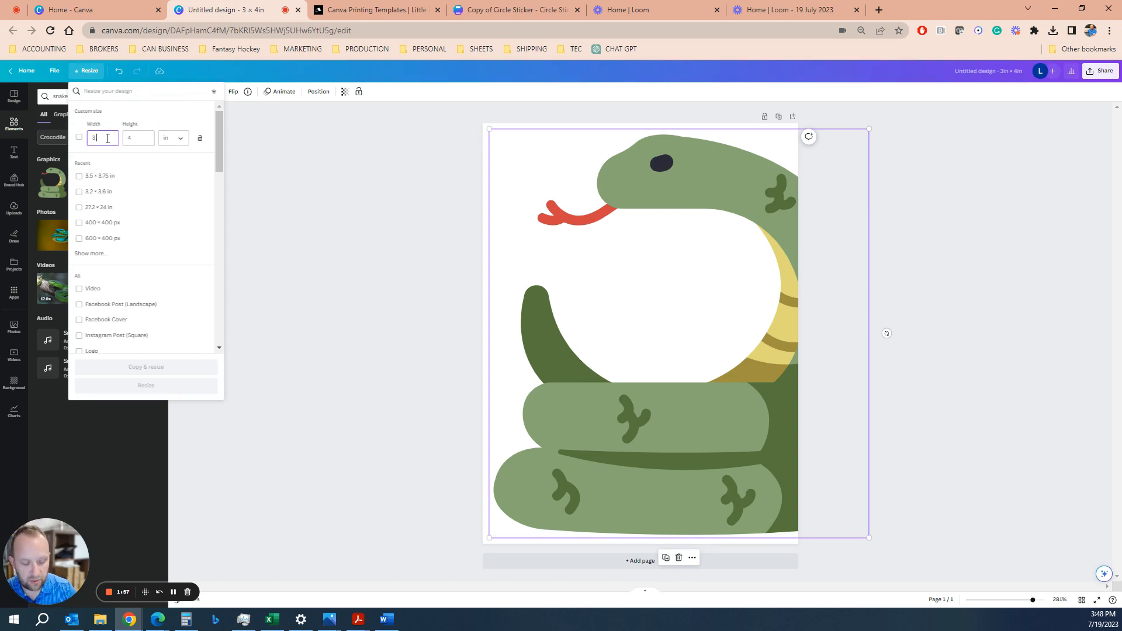
type(".5")
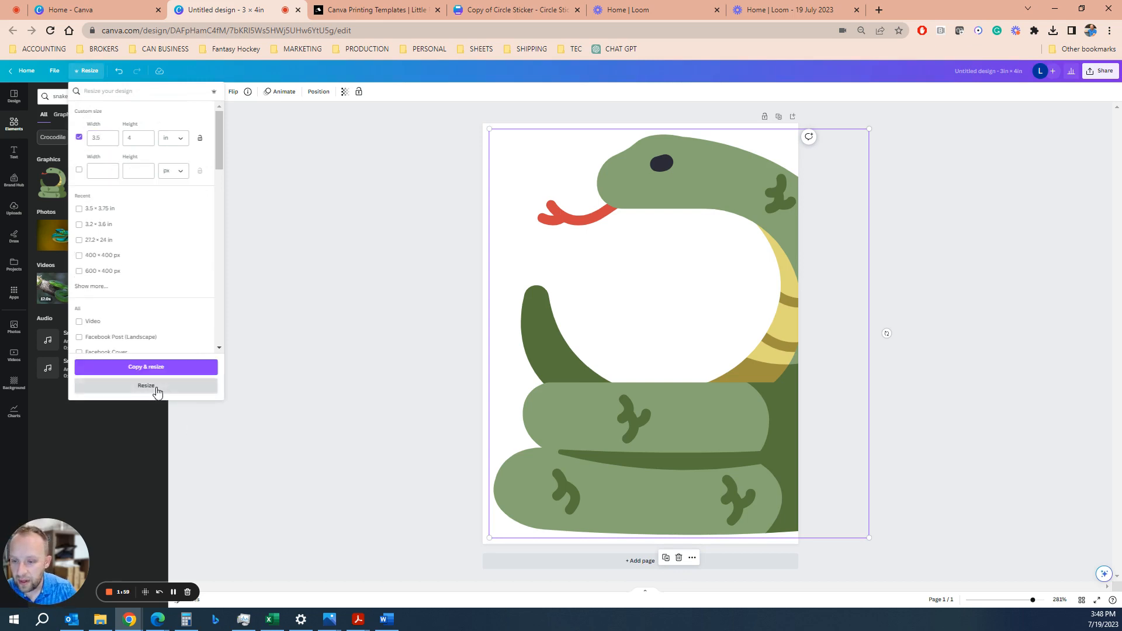
left_click(146, 386)
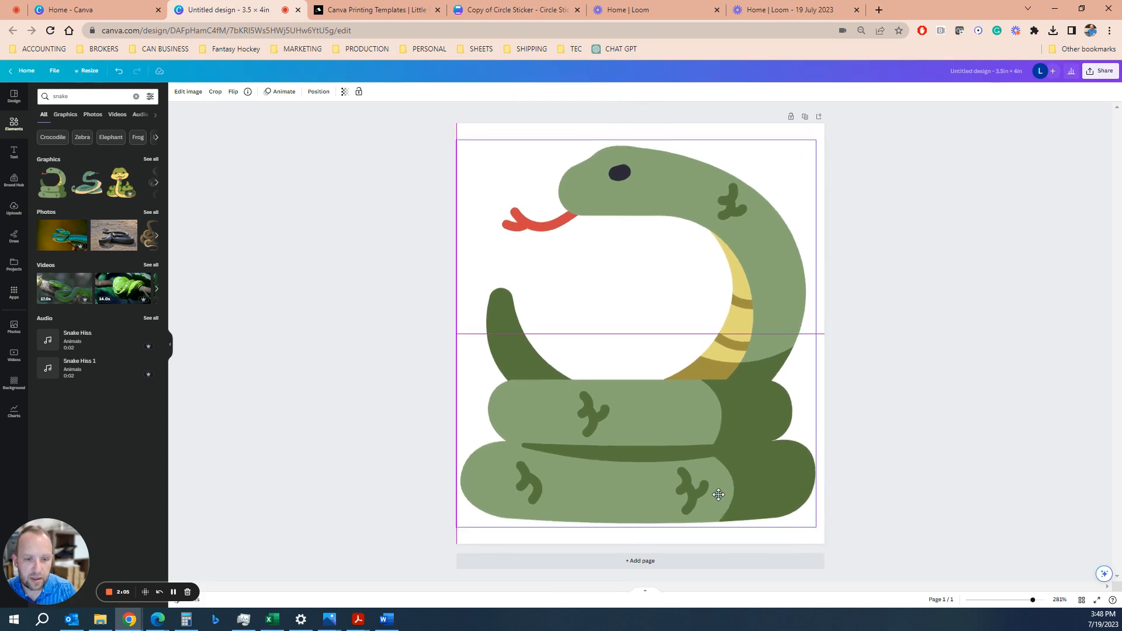
- Rename the design 'Snake 3.5x4' and download it as a PDF Print with CMYK colour profile
left_click(890, 579)
type("Snake 3.5x4")
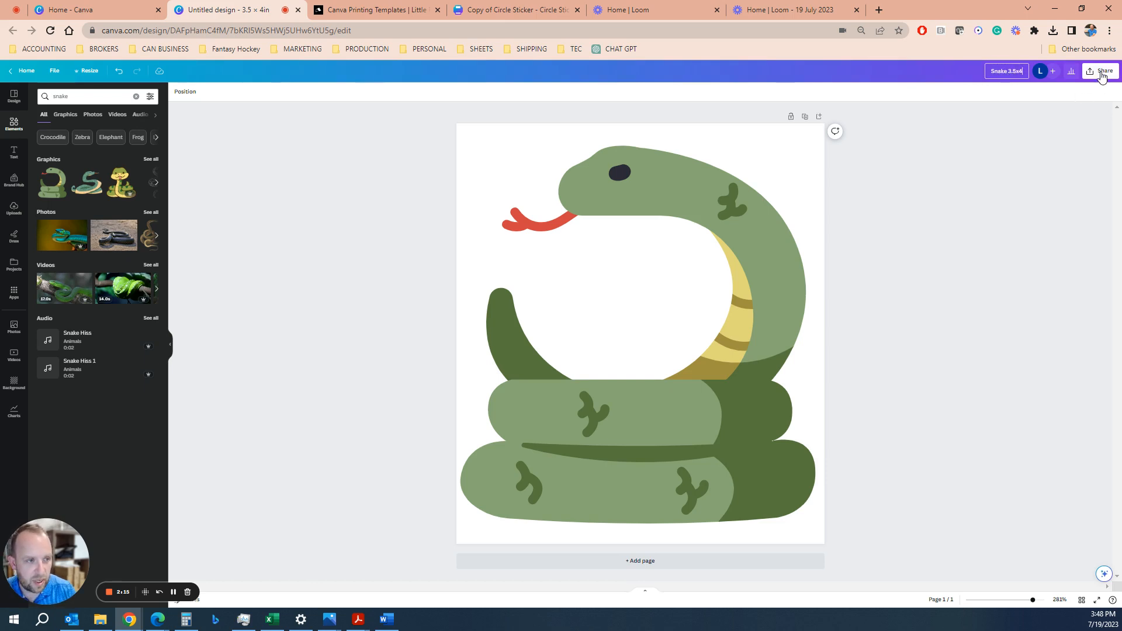
left_click(1102, 71)
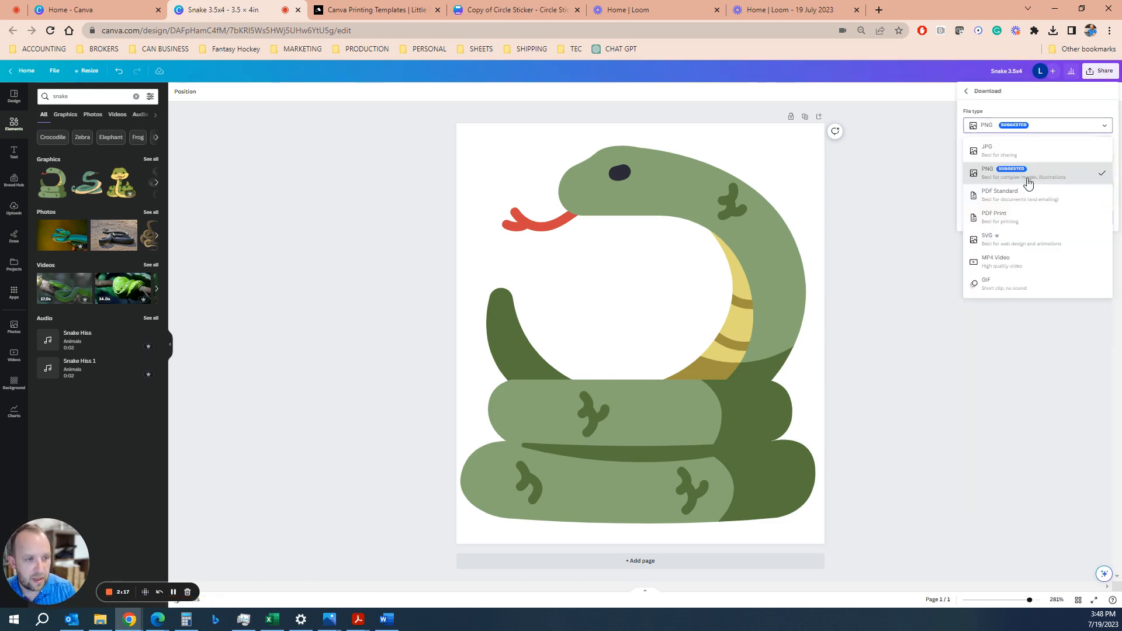
left_click(993, 217)
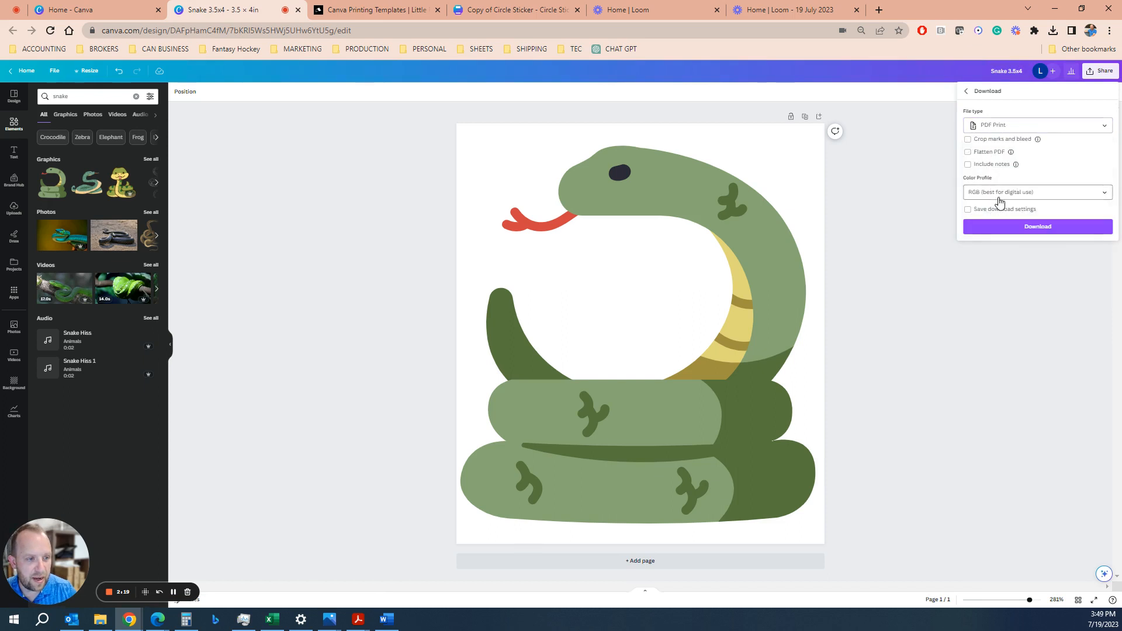
left_click(1035, 191)
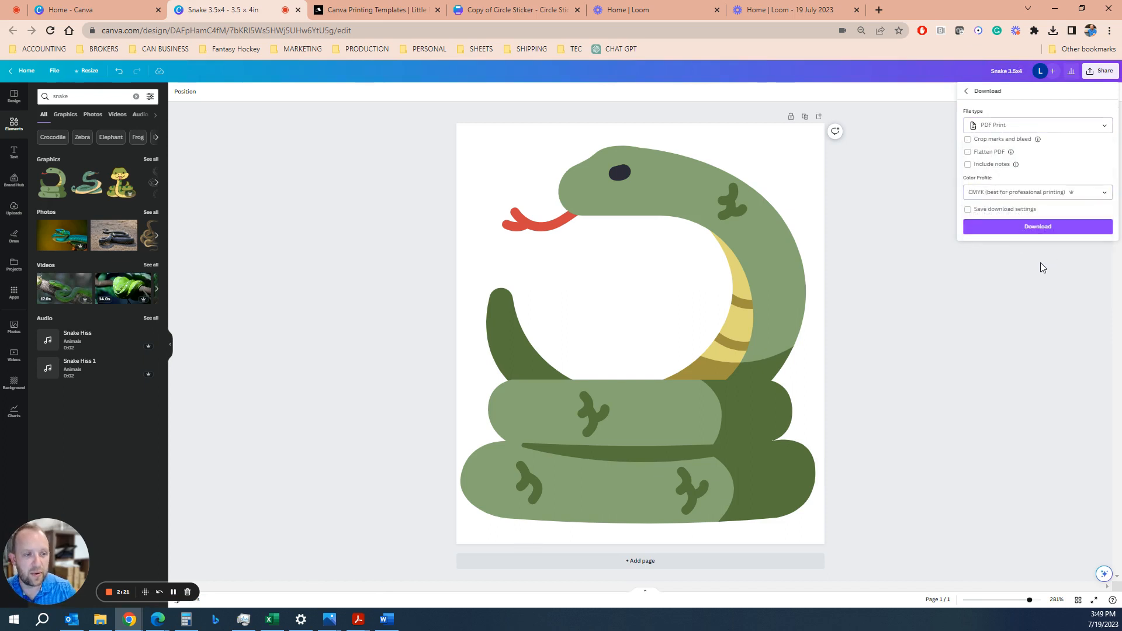
left_click(1037, 226)
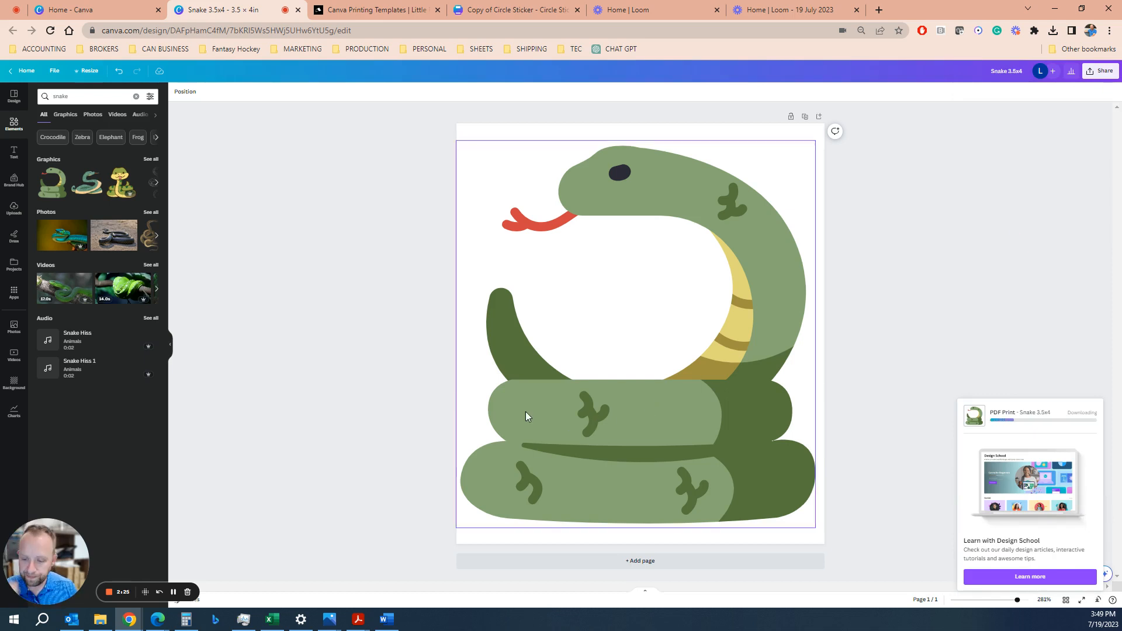
left_click(1052, 31)
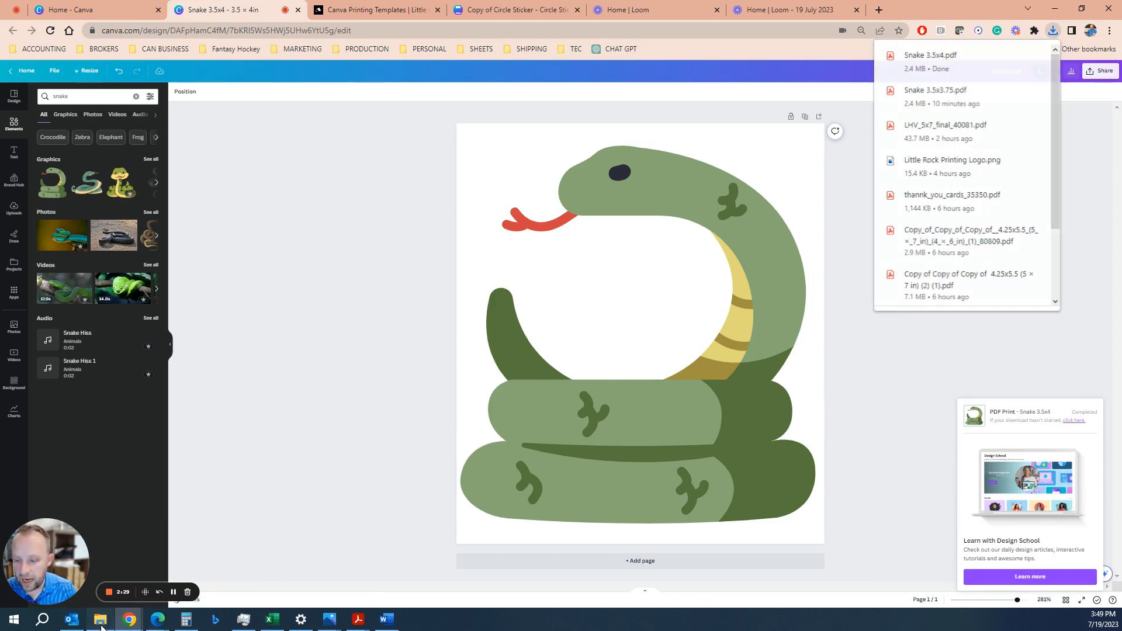
- Open the downloaded Snake 3.5x4 PDF from Downloads in Acrobat to review it
left_click(100, 620)
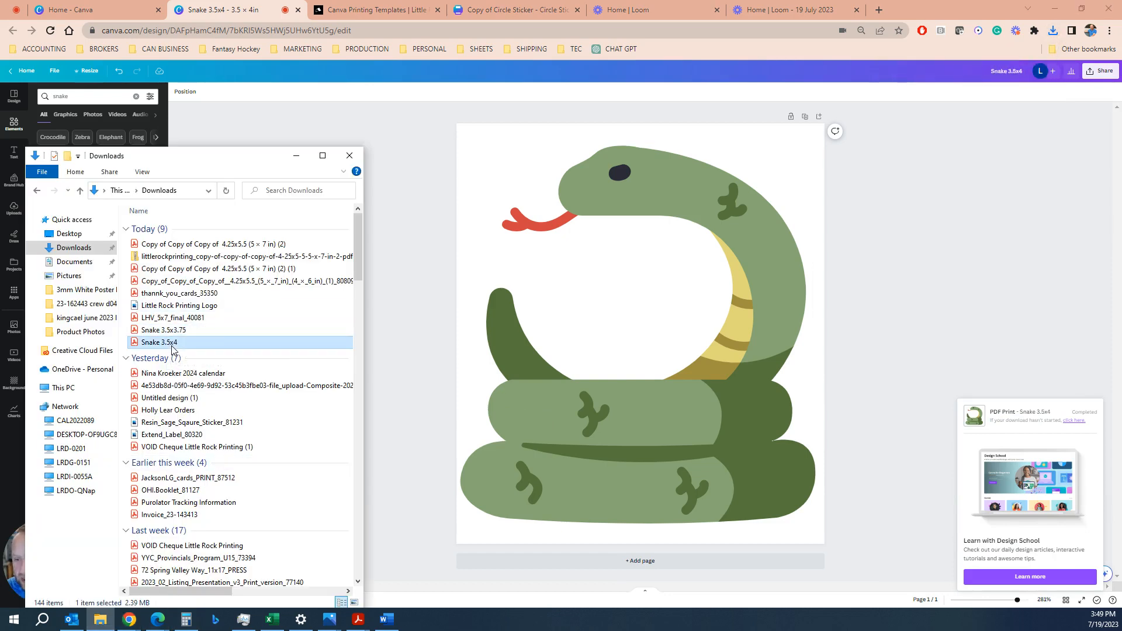
double_click(157, 342)
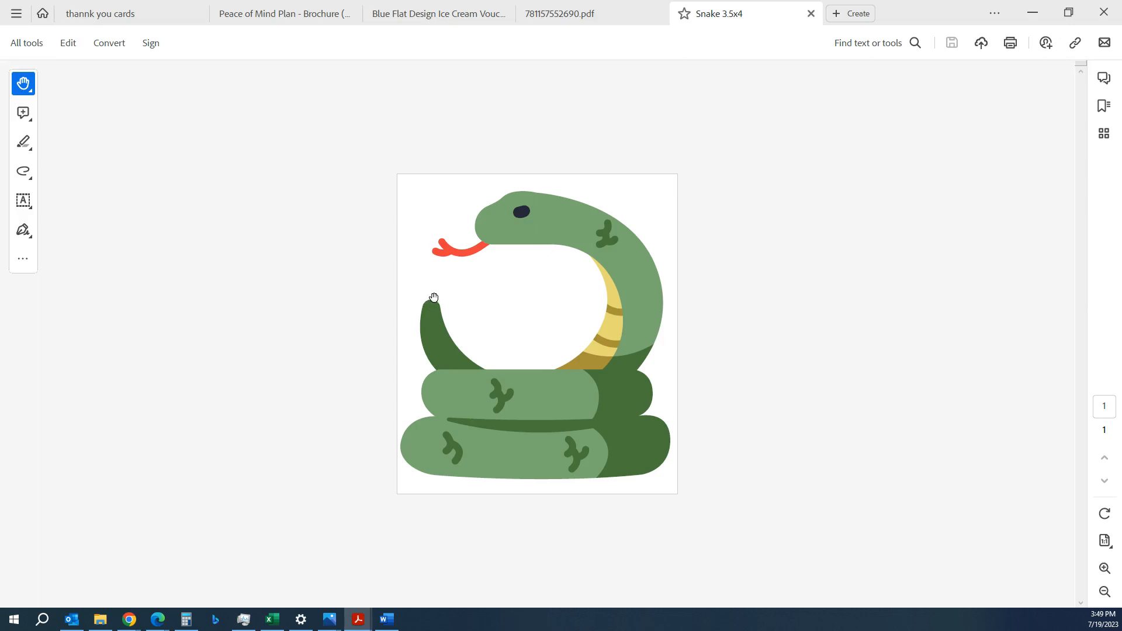
mouse_move(471, 279)
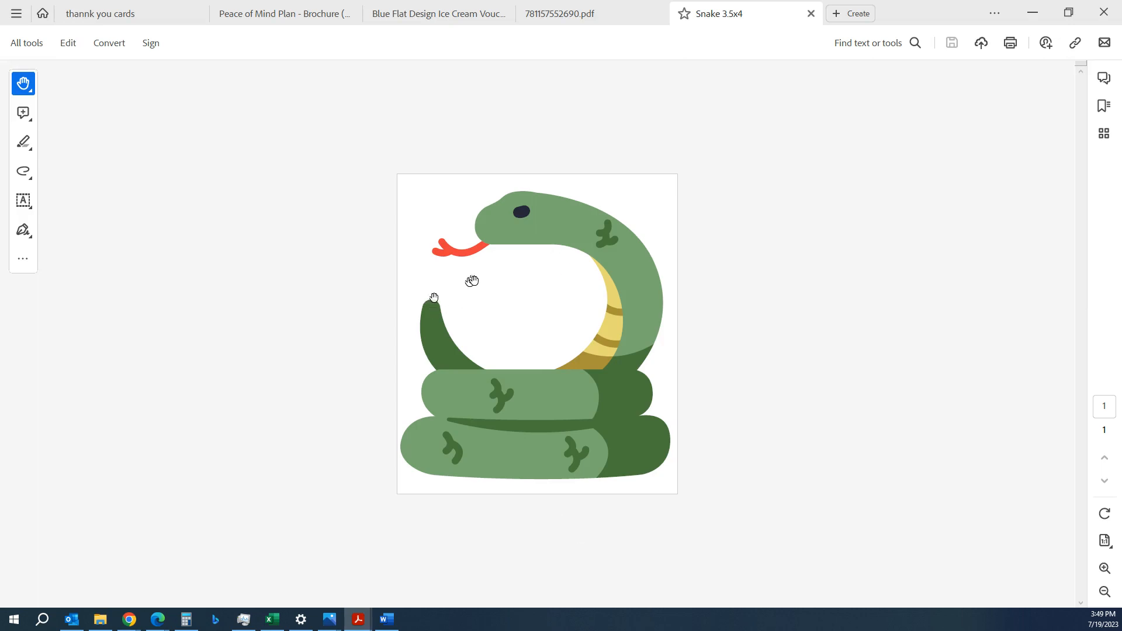
mouse_move(579, 536)
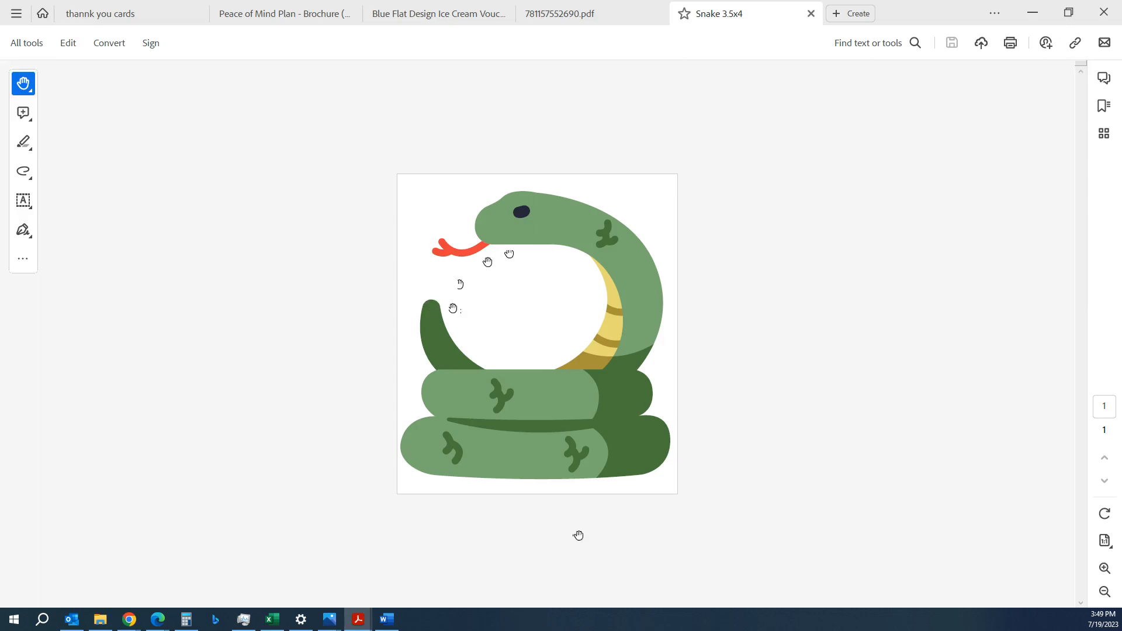
mouse_move(542, 359)
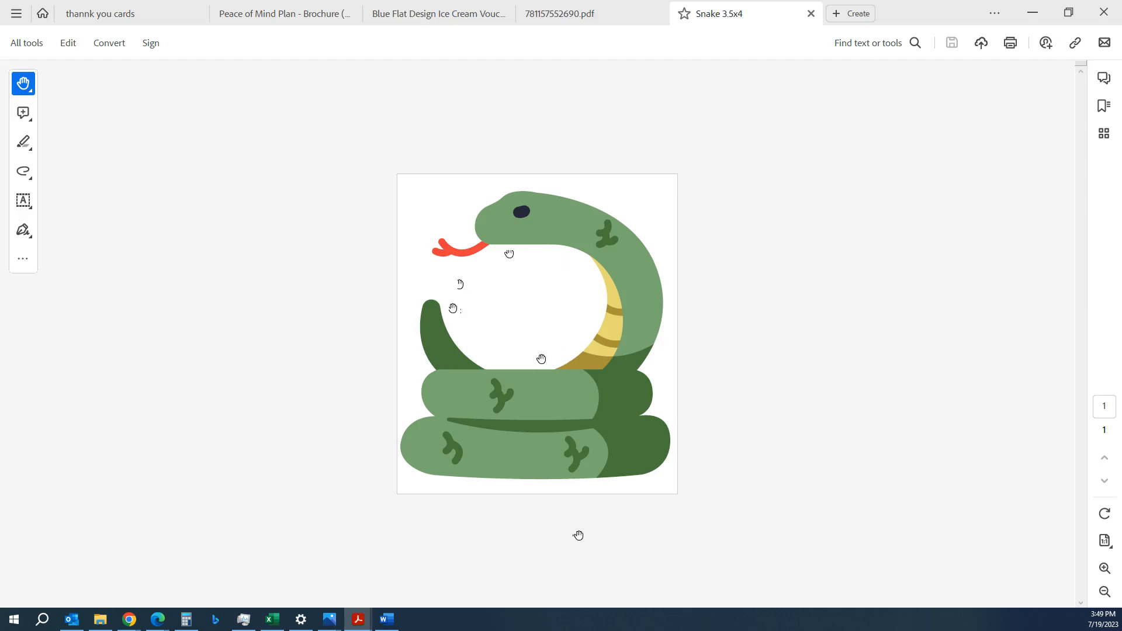
mouse_move(502, 489)
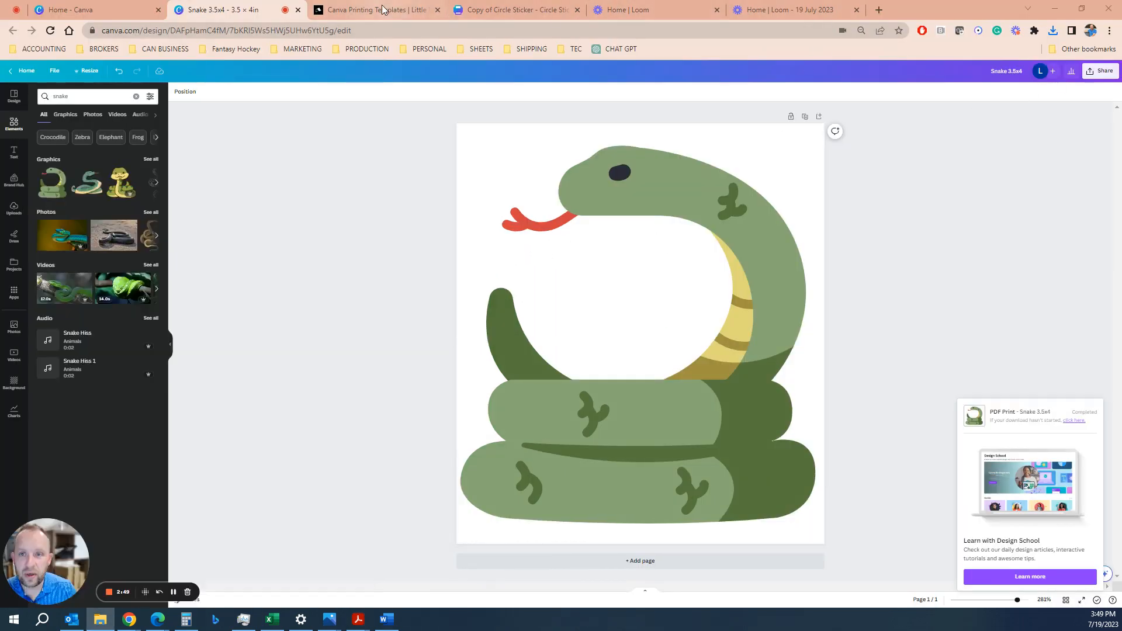
- Open the Custom Die Cut Stickers product page and set the size to 3.5 × 4 in
left_click(372, 9)
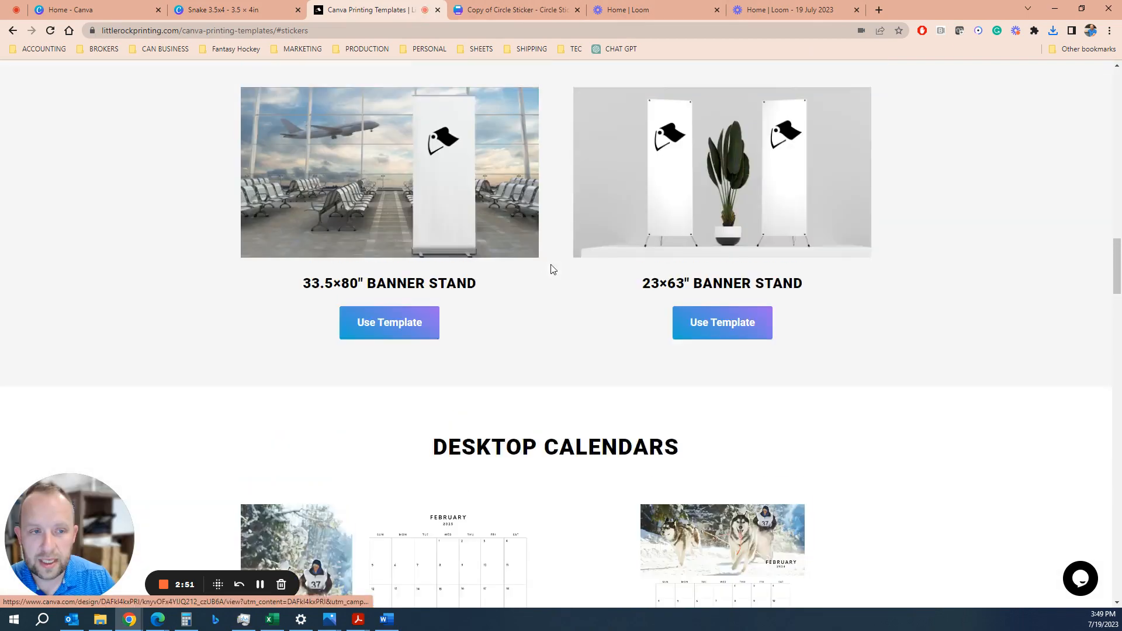
scroll("up", 3)
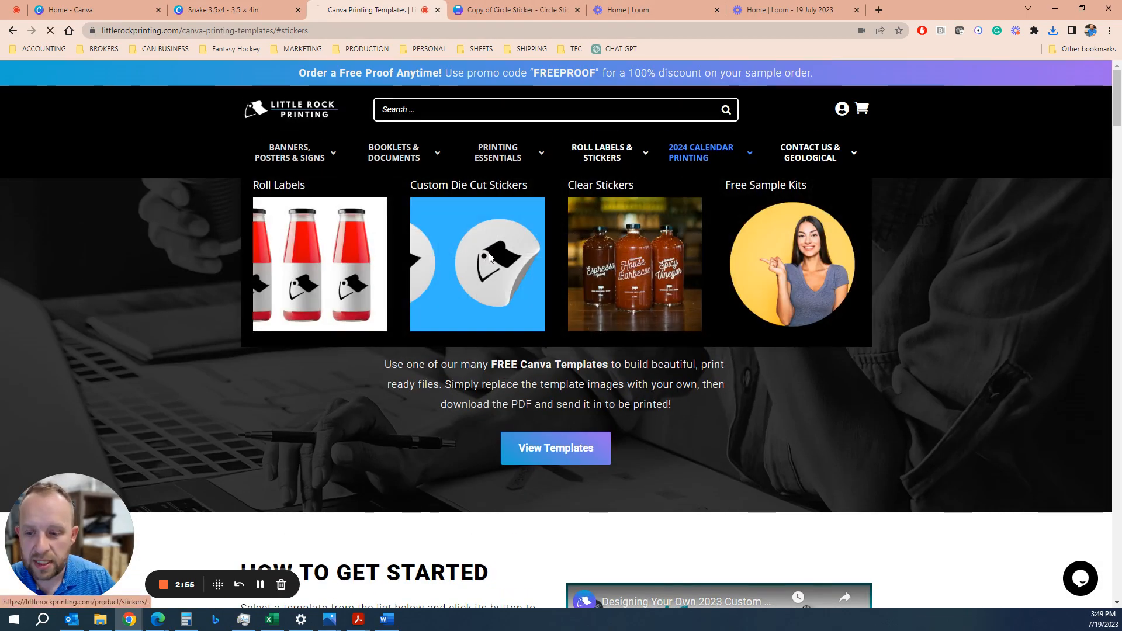
left_click(477, 263)
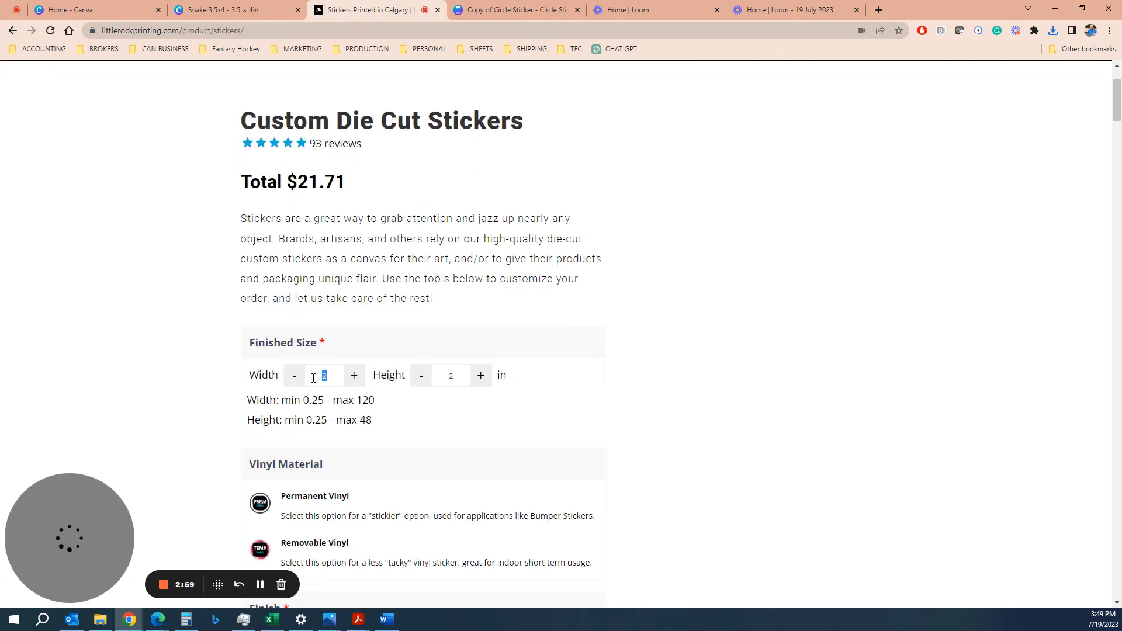
type("3.5")
left_click(450, 375)
type("4")
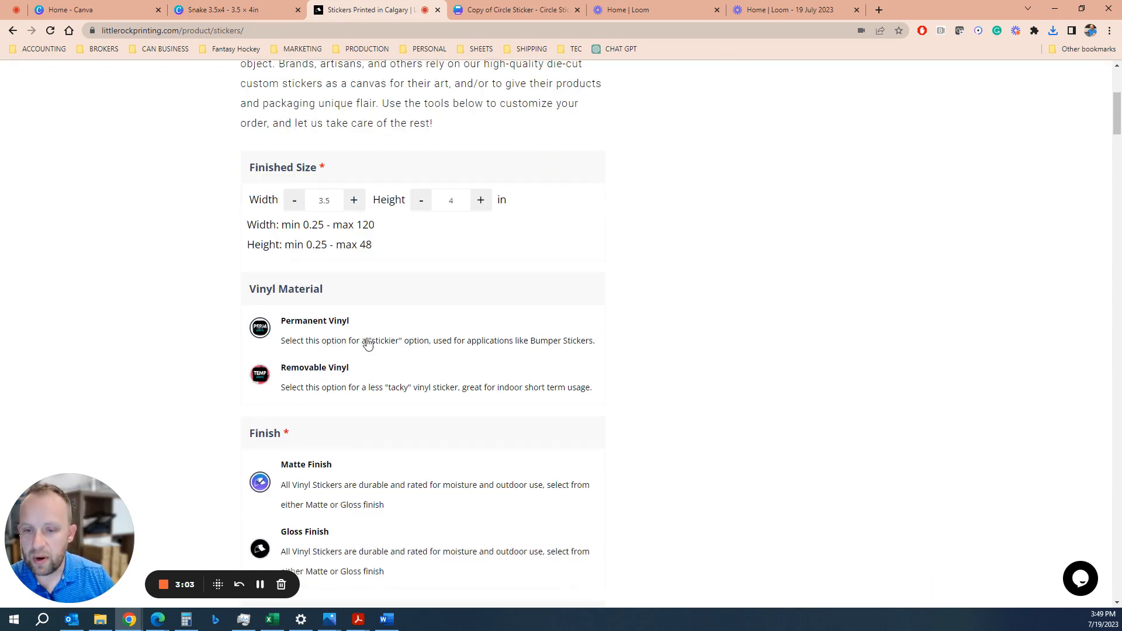
scroll("down", 3)
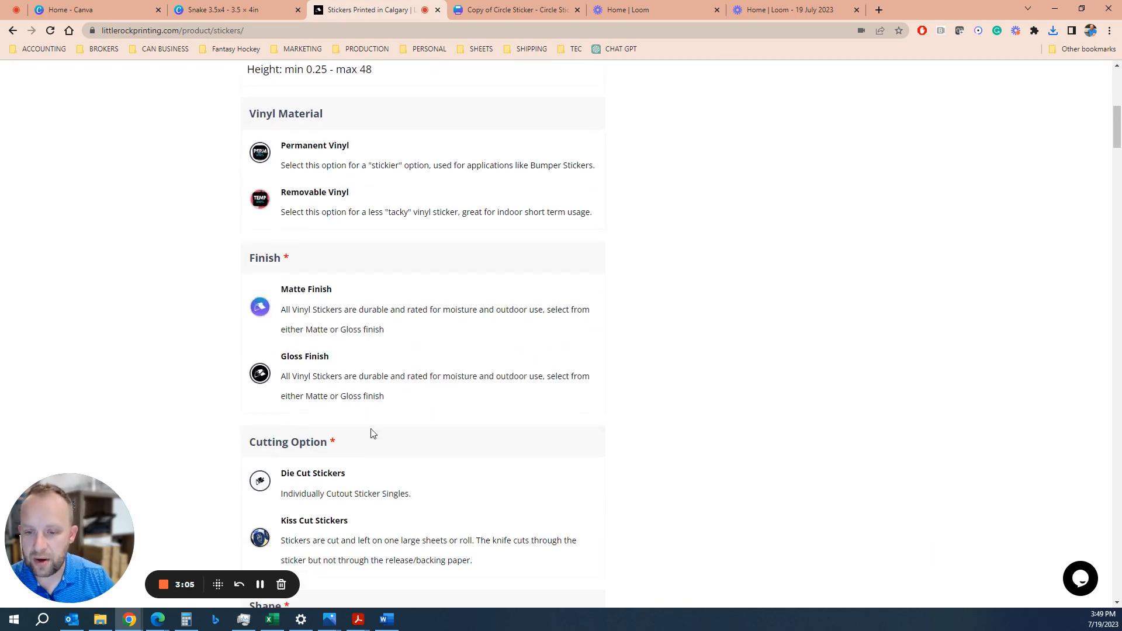
scroll("down", 3)
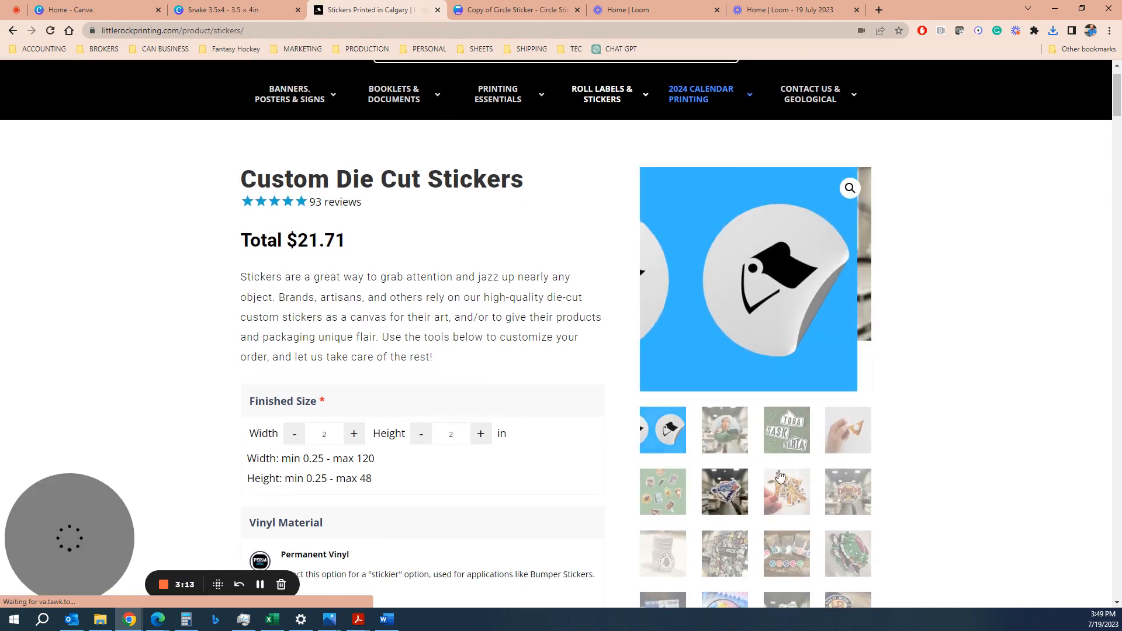
left_click(724, 492)
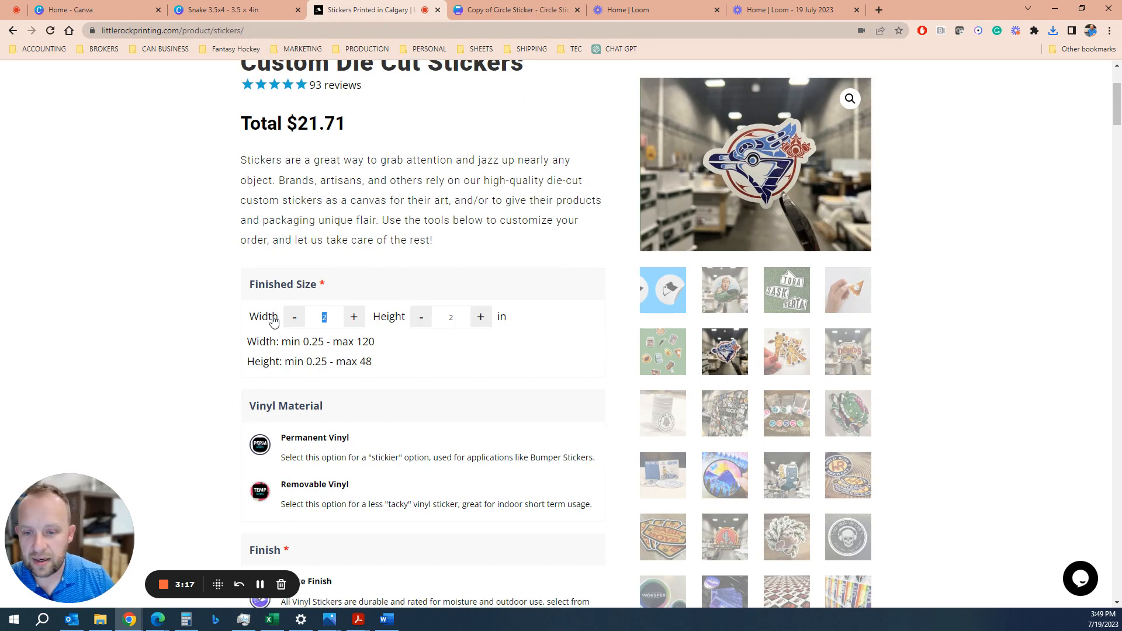
- Choose 25 stickers with 5-day turnaround and add the order to the cart
scroll("down", 3)
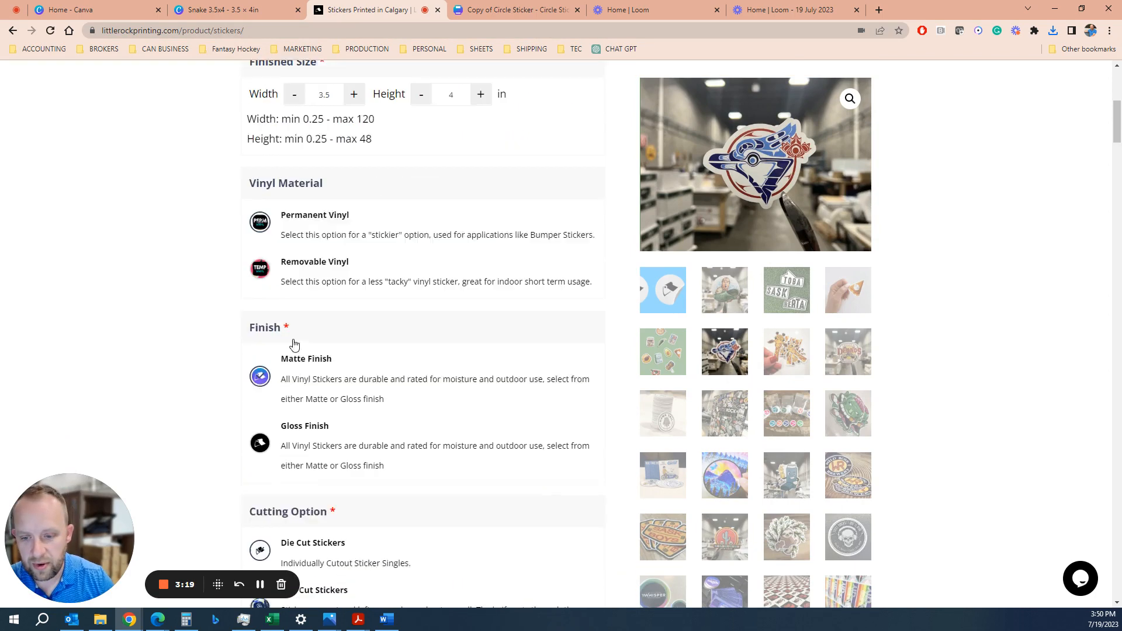
scroll("down", 3)
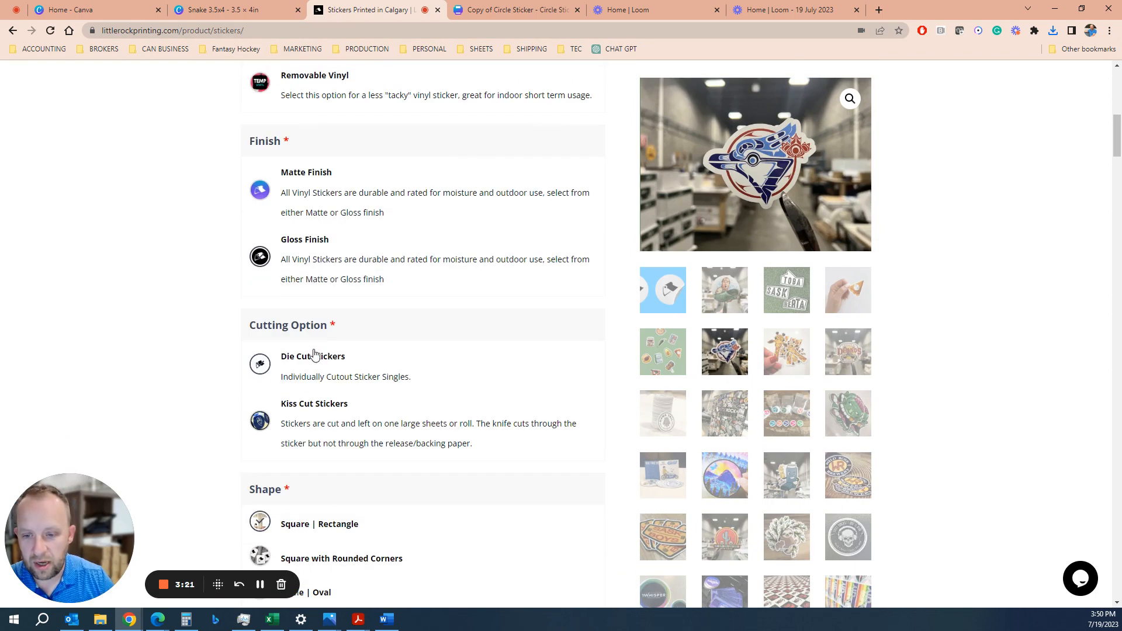
scroll("down", 3)
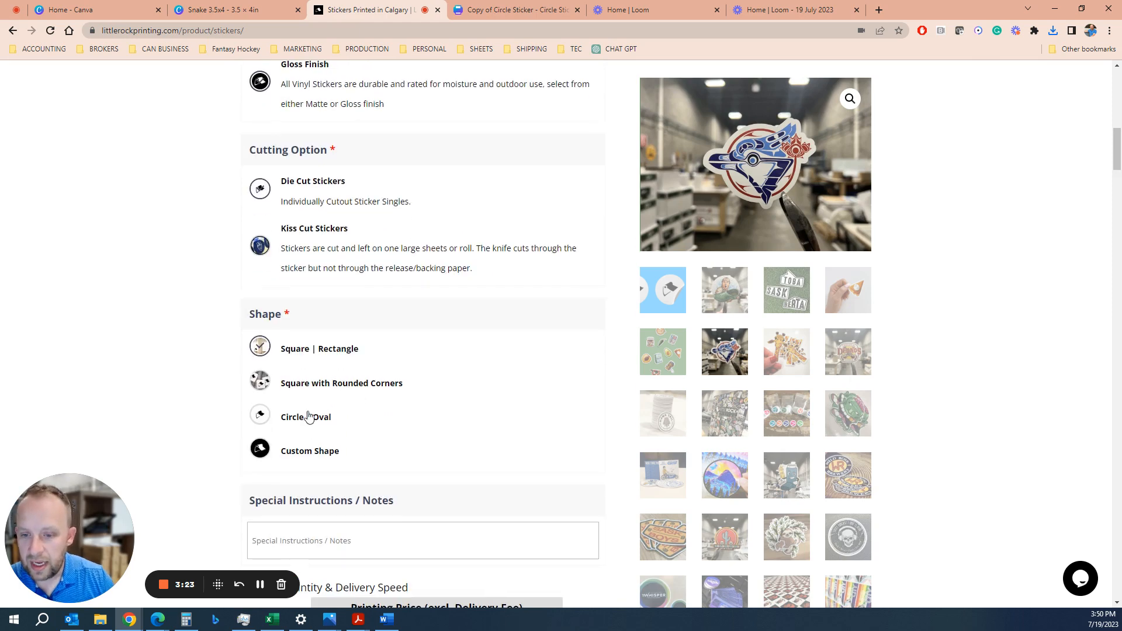
mouse_move(318, 455)
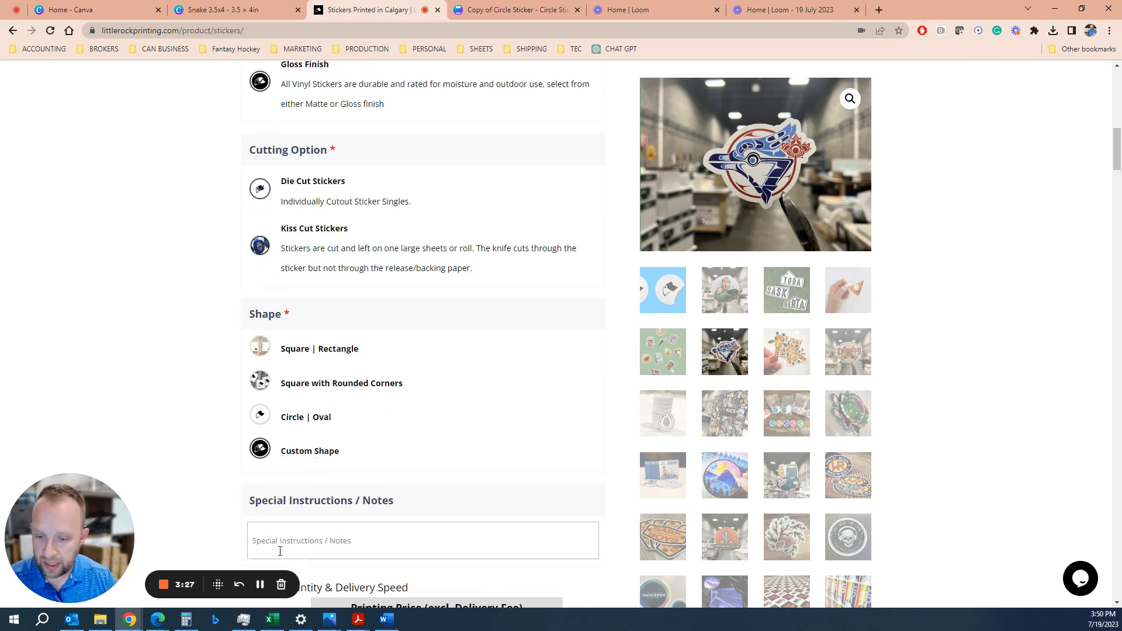
scroll("down", 3)
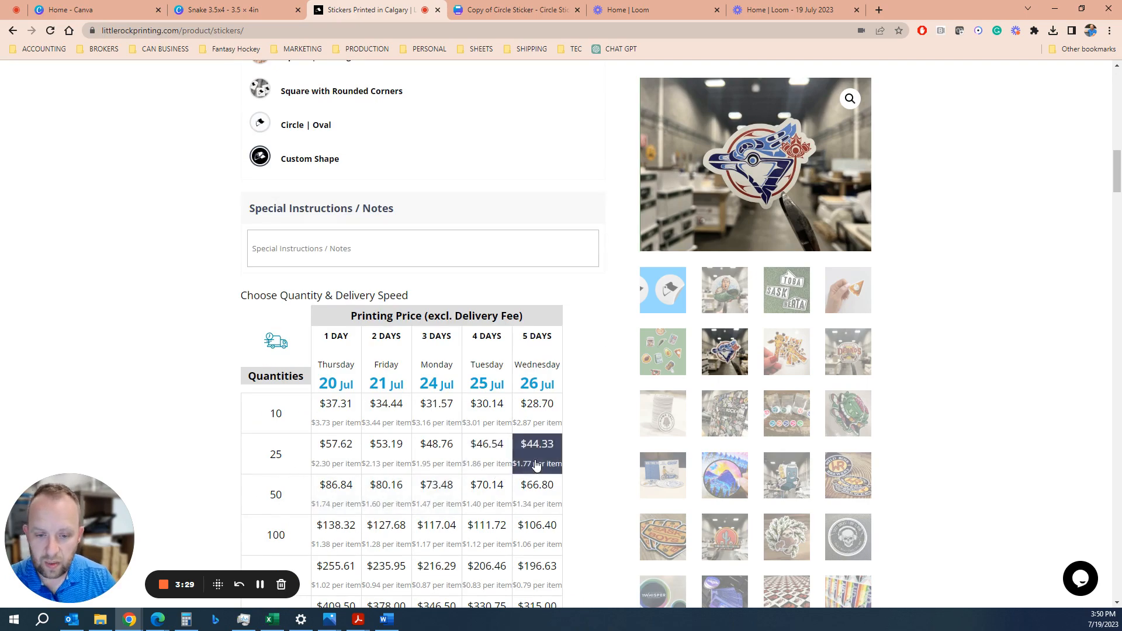
scroll("down", 3)
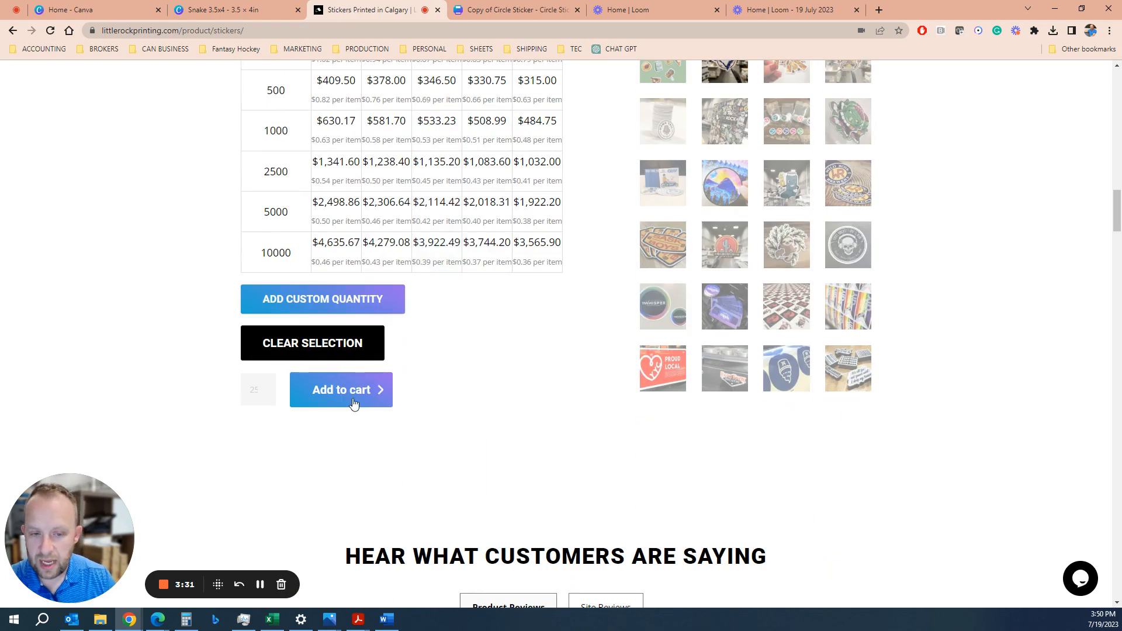
left_click(340, 389)
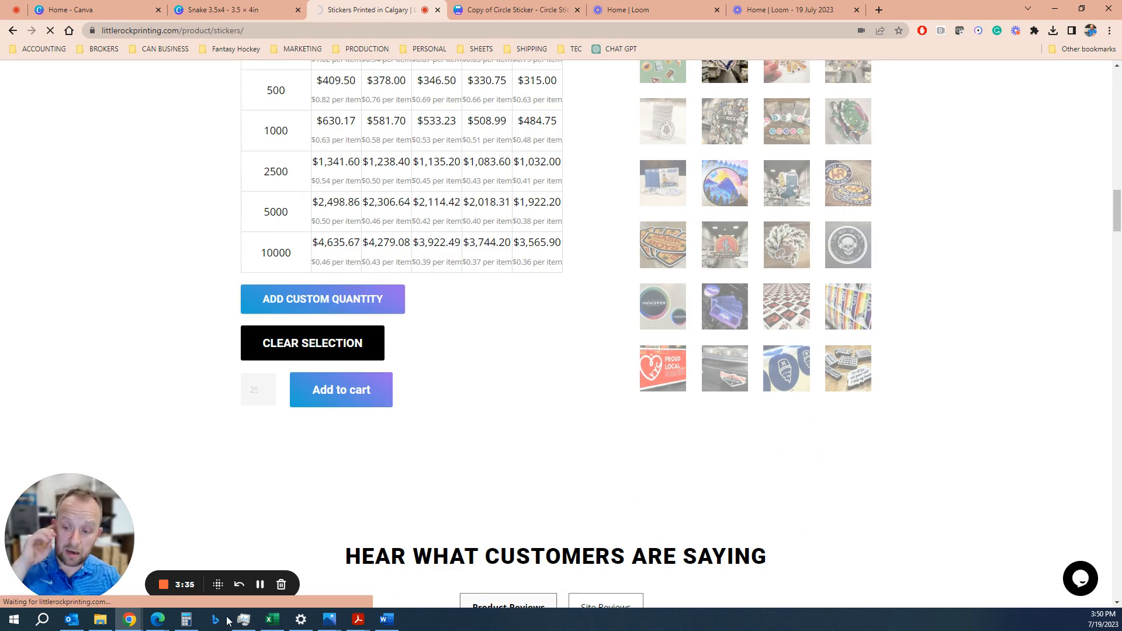
- Remove the older 3.5x3.75 sticker item from the cart
left_click(340, 390)
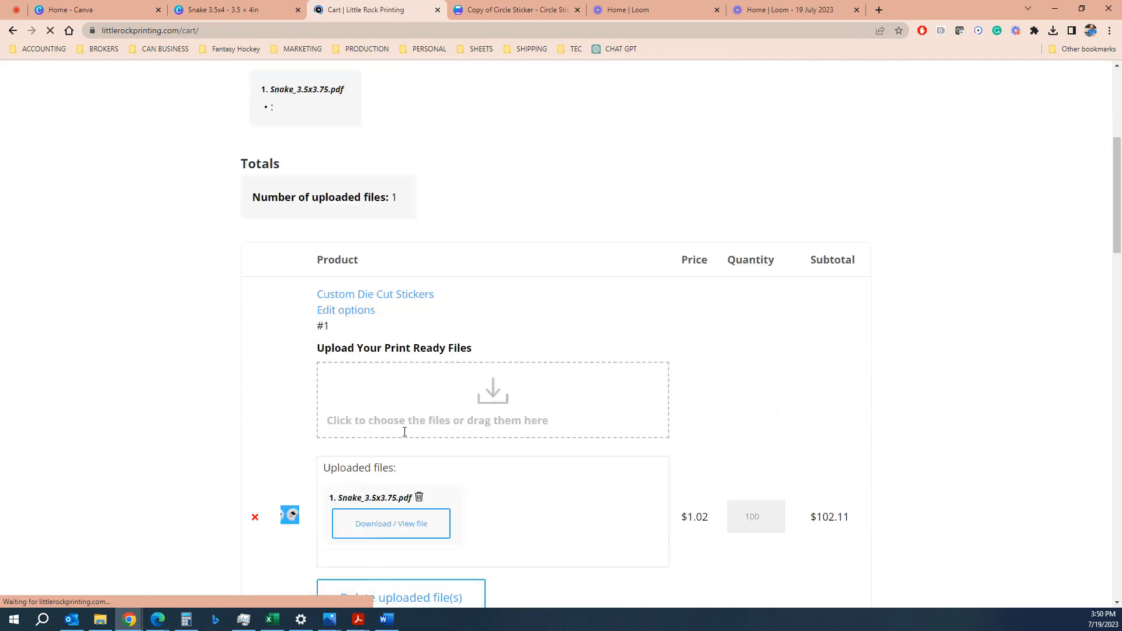
scroll("down", 3)
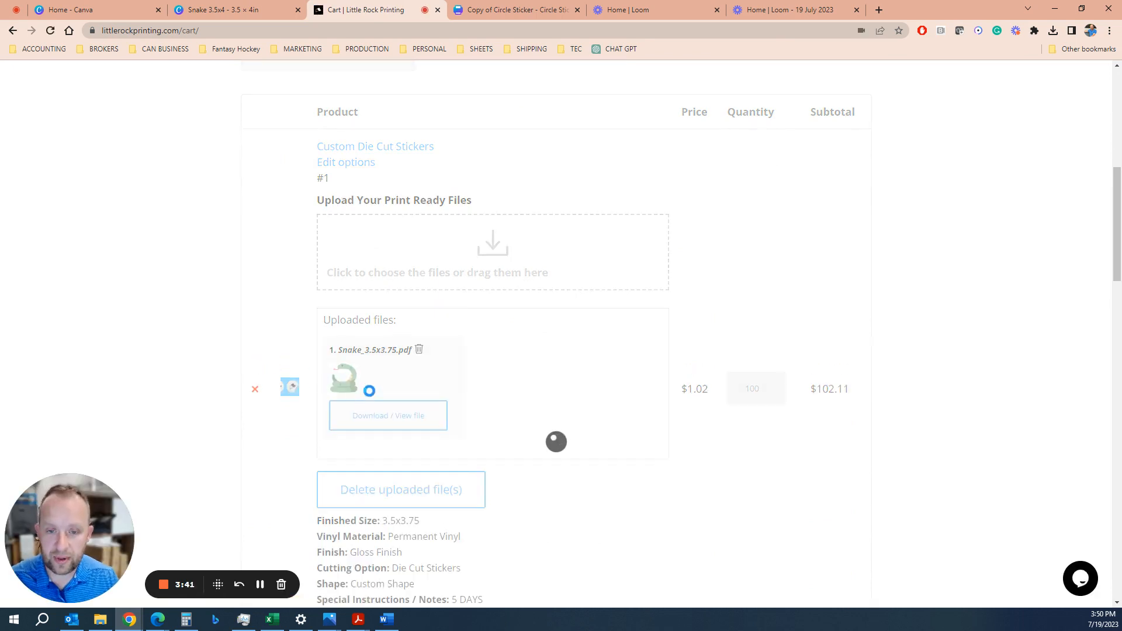
scroll("down", 3)
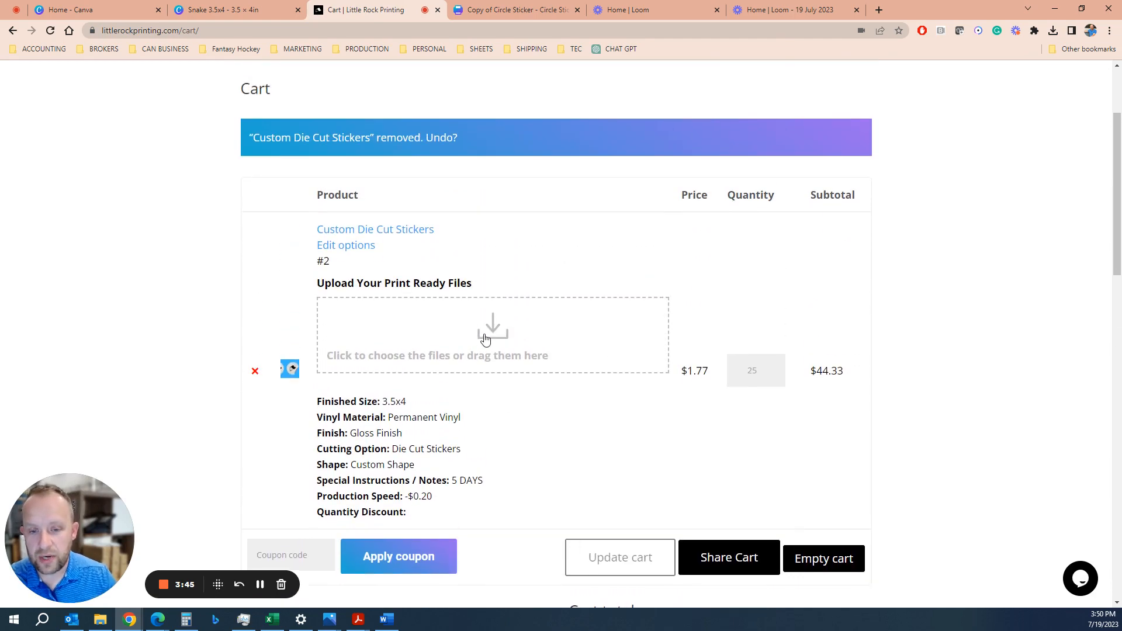
- Upload the Snake 3.5x4 PDF from Downloads to the 3.5x4 cart item
left_click(492, 335)
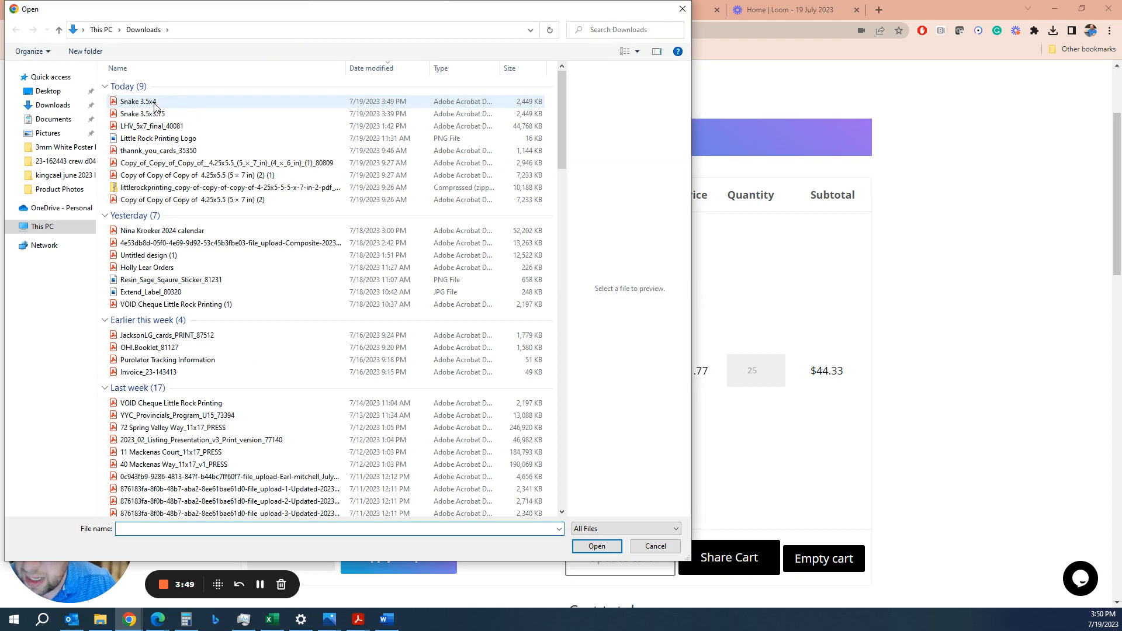
left_click(136, 101)
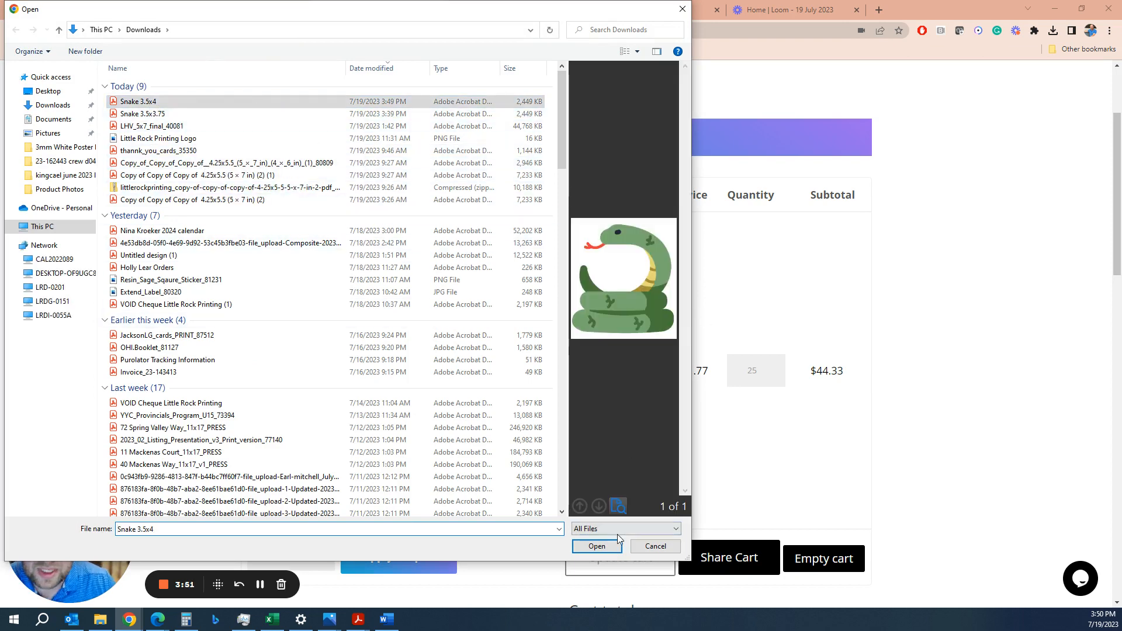
left_click(595, 546)
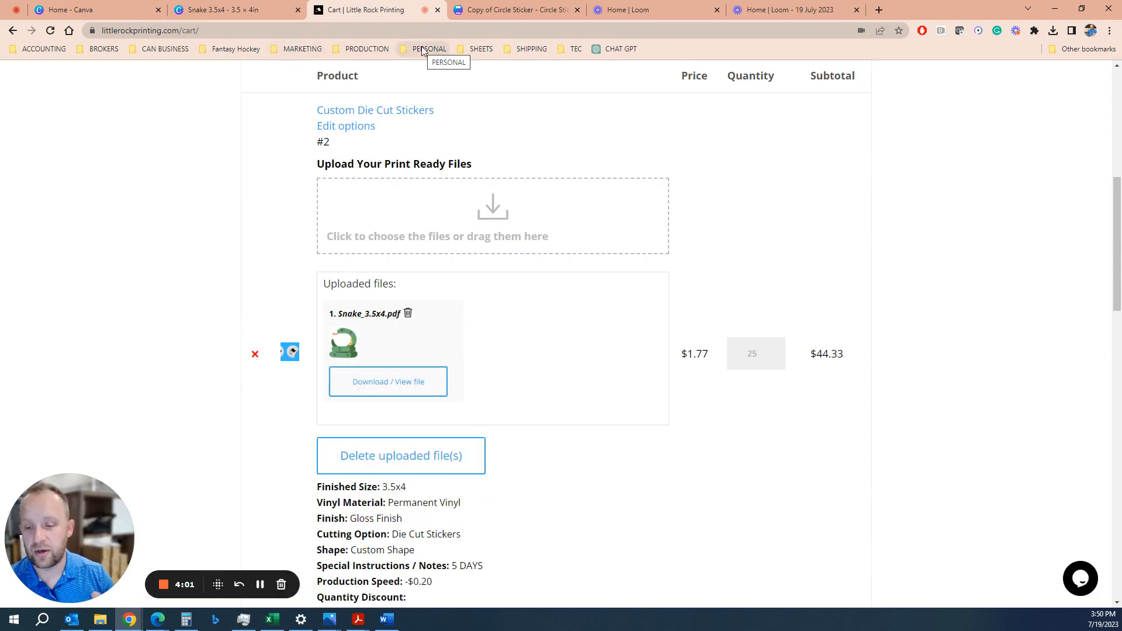
- Open the Canva Templates page and use the Circle Stickers template under Labels & Stickers
scroll("up", 3)
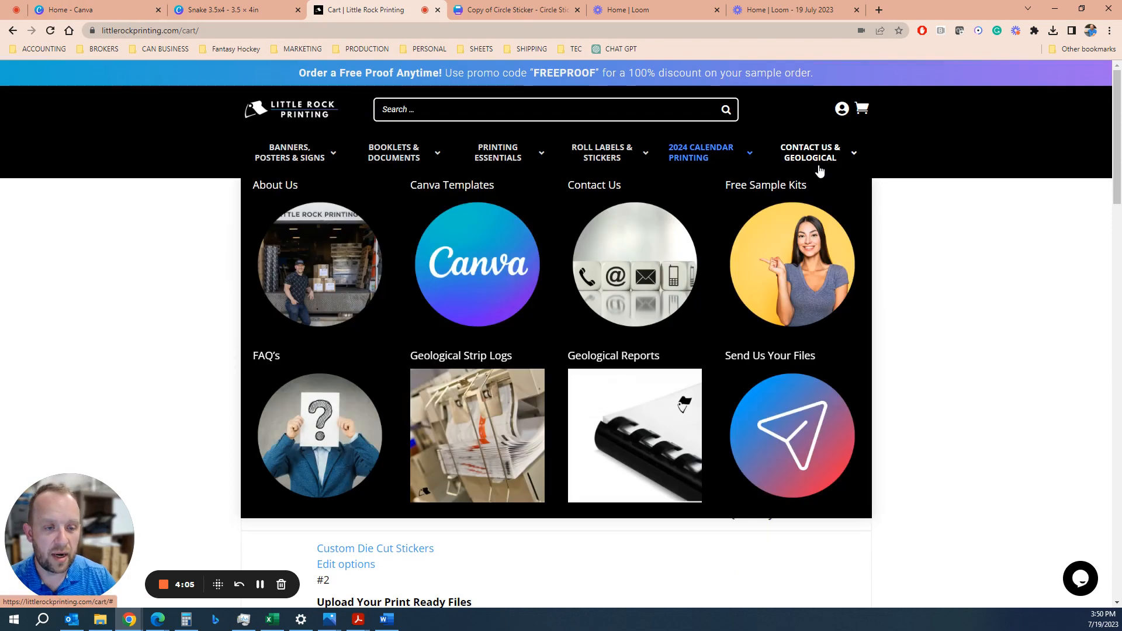
left_click(451, 263)
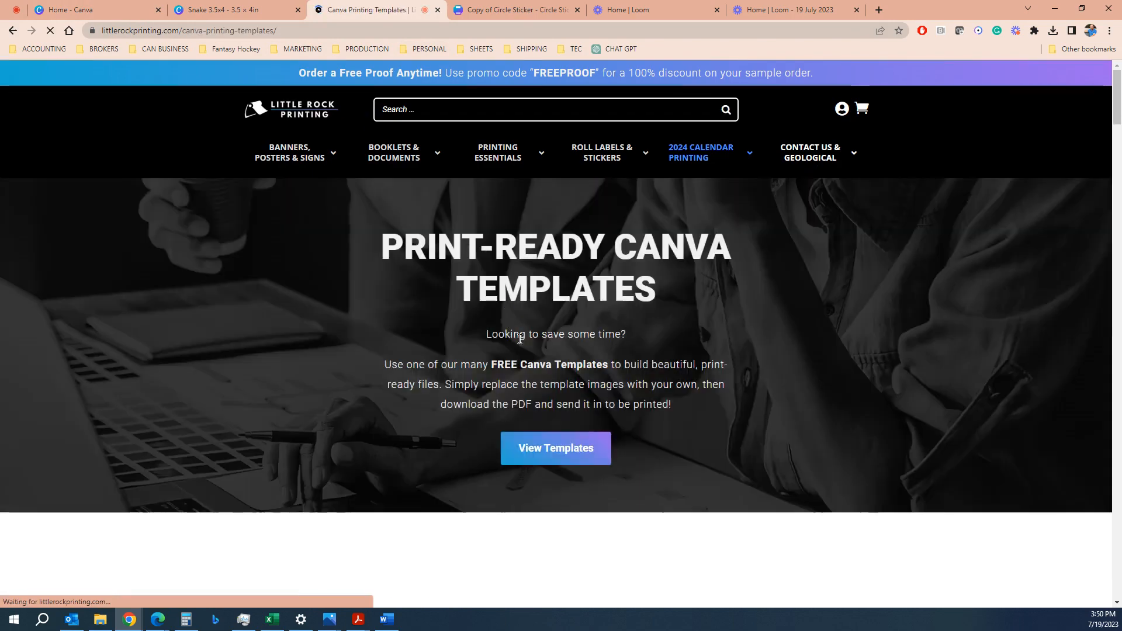
scroll("down", 3)
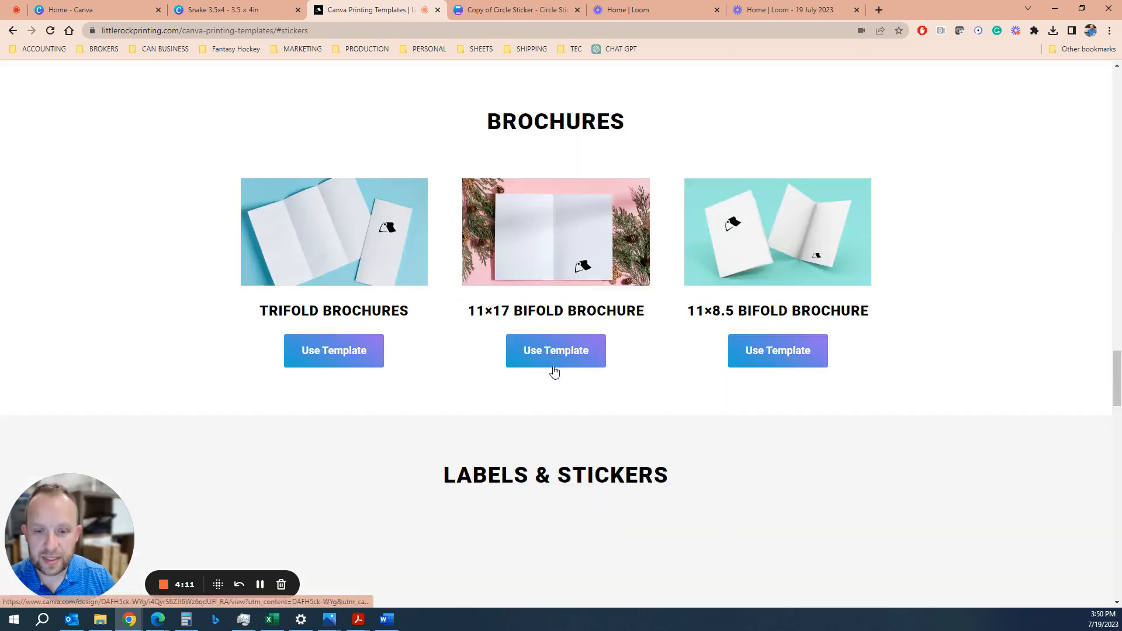
scroll("down", 3)
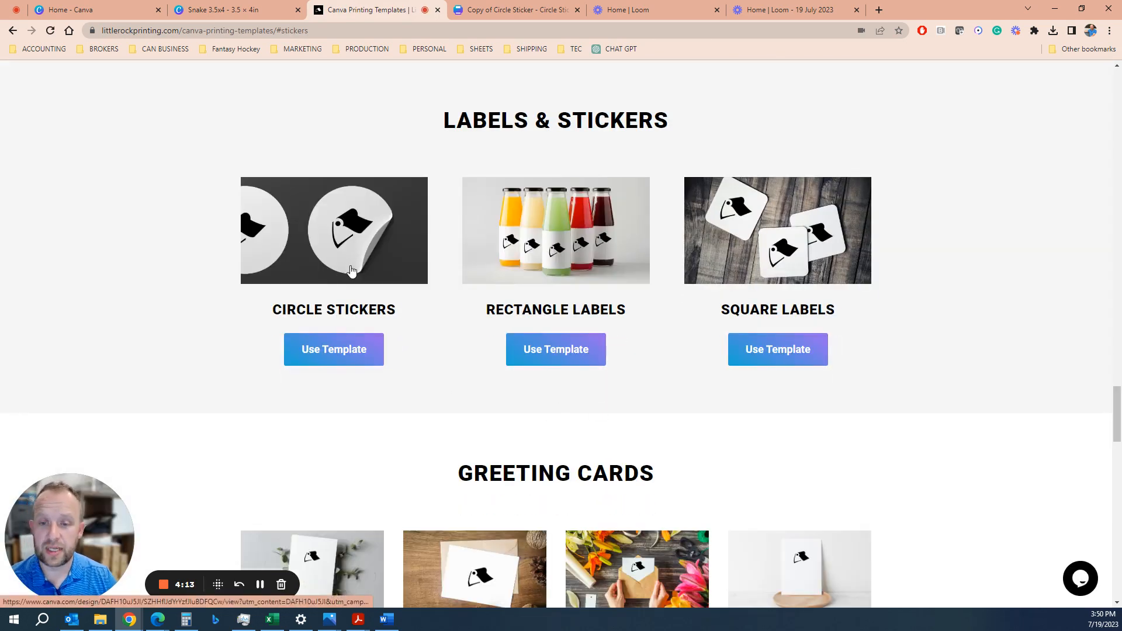
left_click(333, 349)
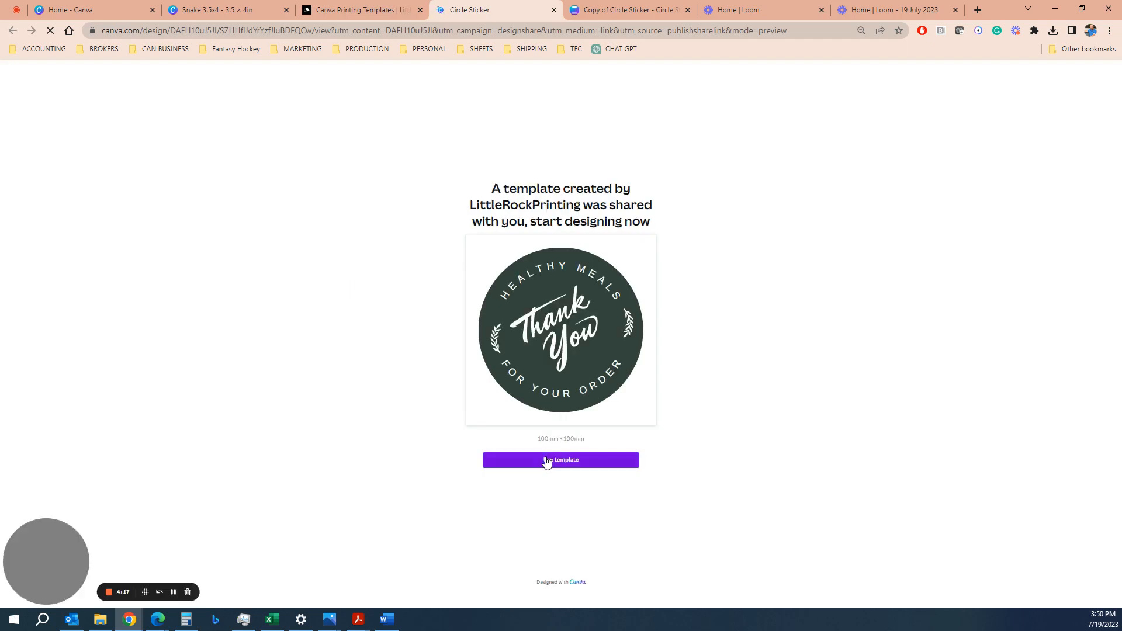
- Start a design from the circle sticker template and resize it to 3.5 × 3.5 inches
left_click(560, 460)
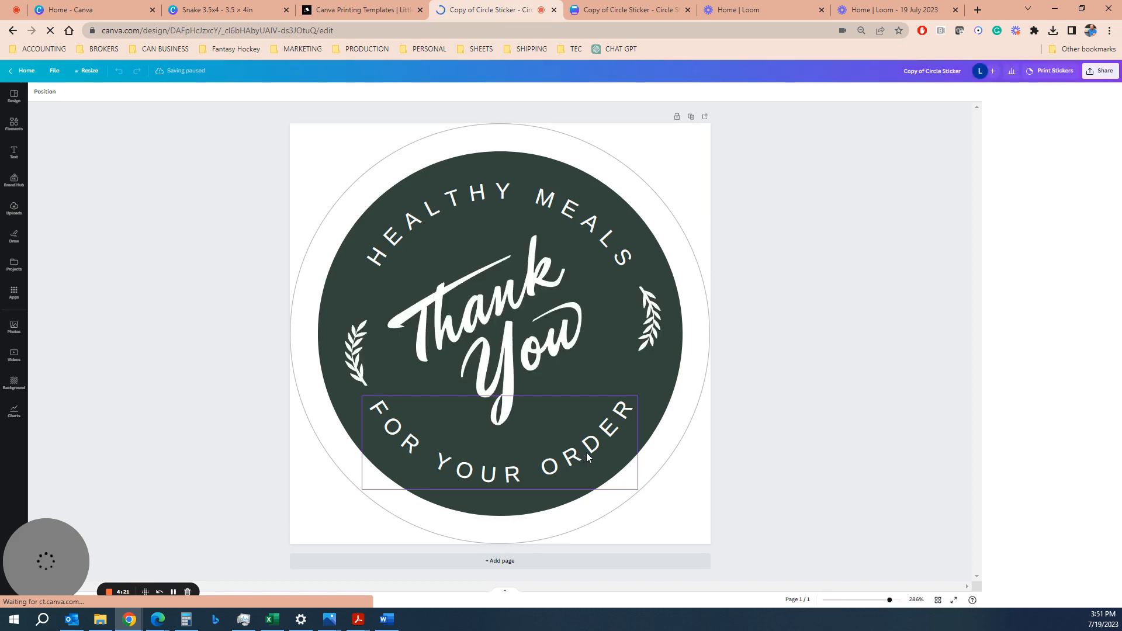
left_click(1053, 70)
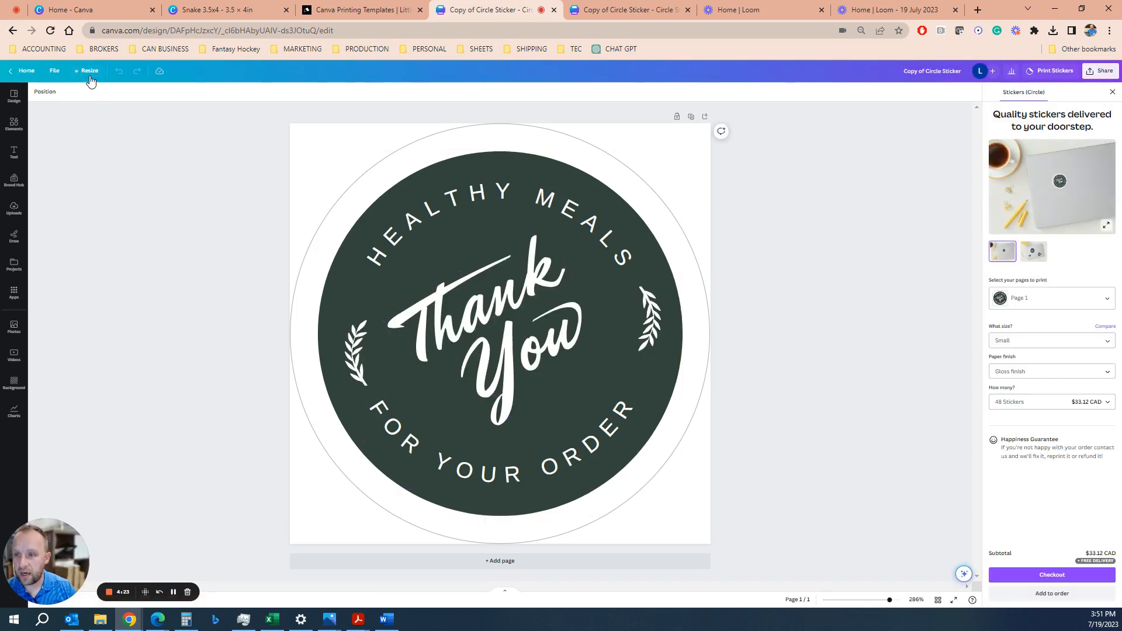
left_click(89, 70)
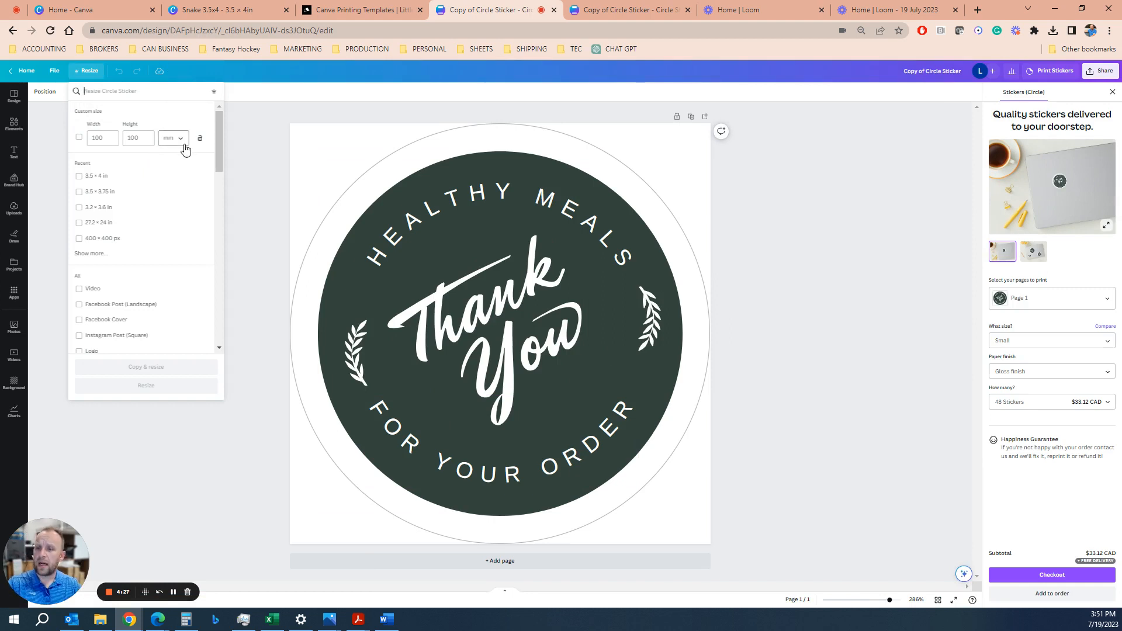
left_click(172, 138)
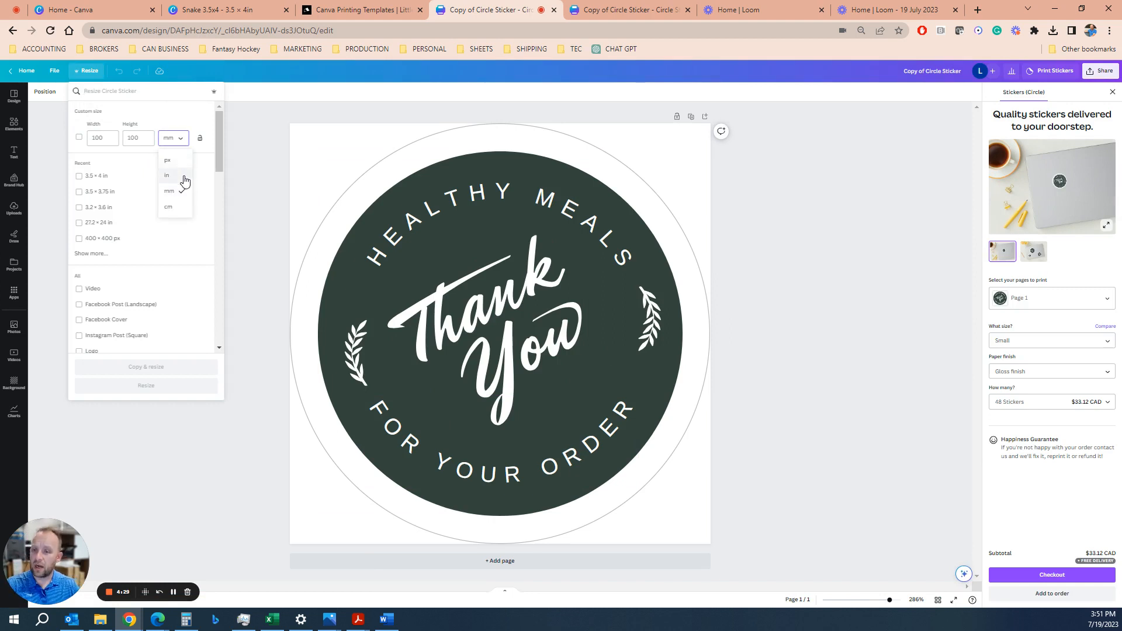
left_click(167, 176)
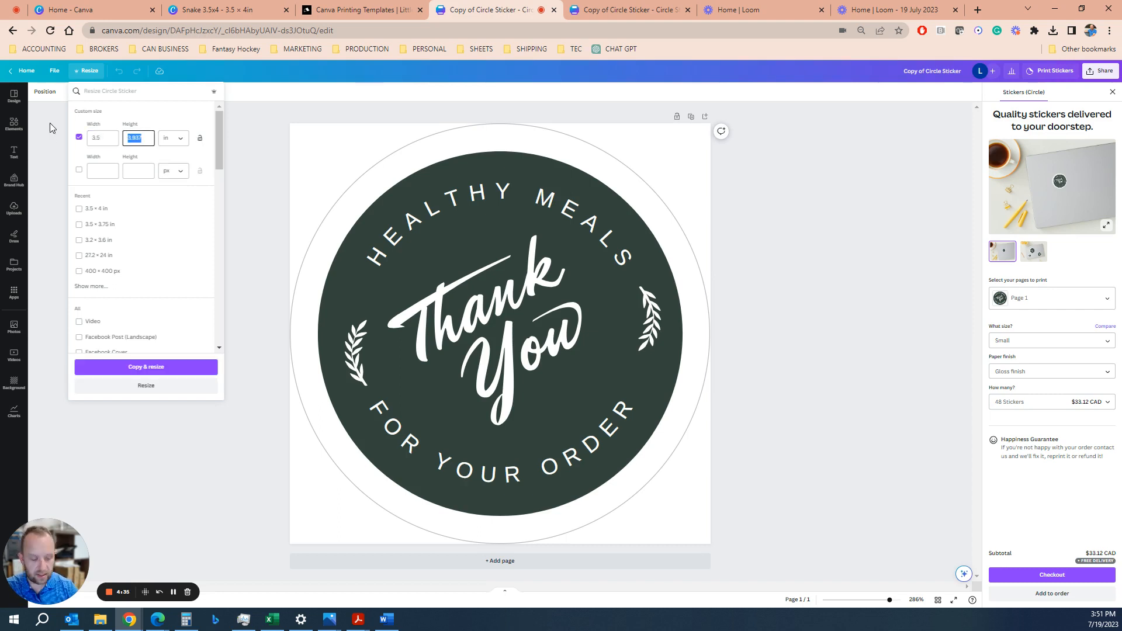
type("3.5")
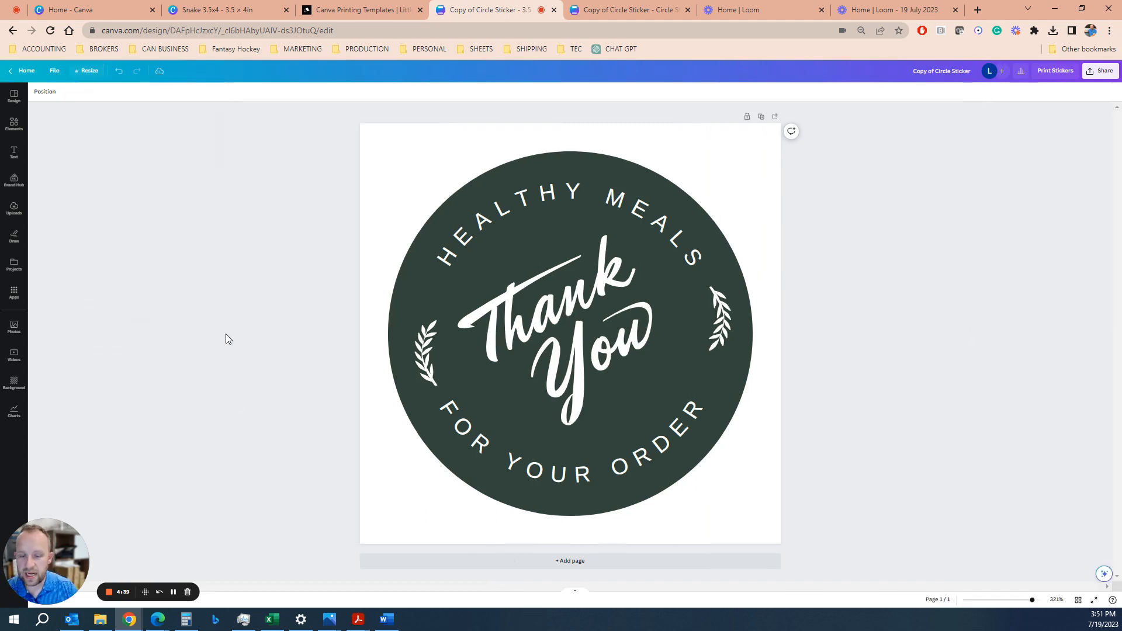
- Delete the Thank You graphic, apply the Only Good Vibes template and remove its rainbow smiley face
left_click(13, 97)
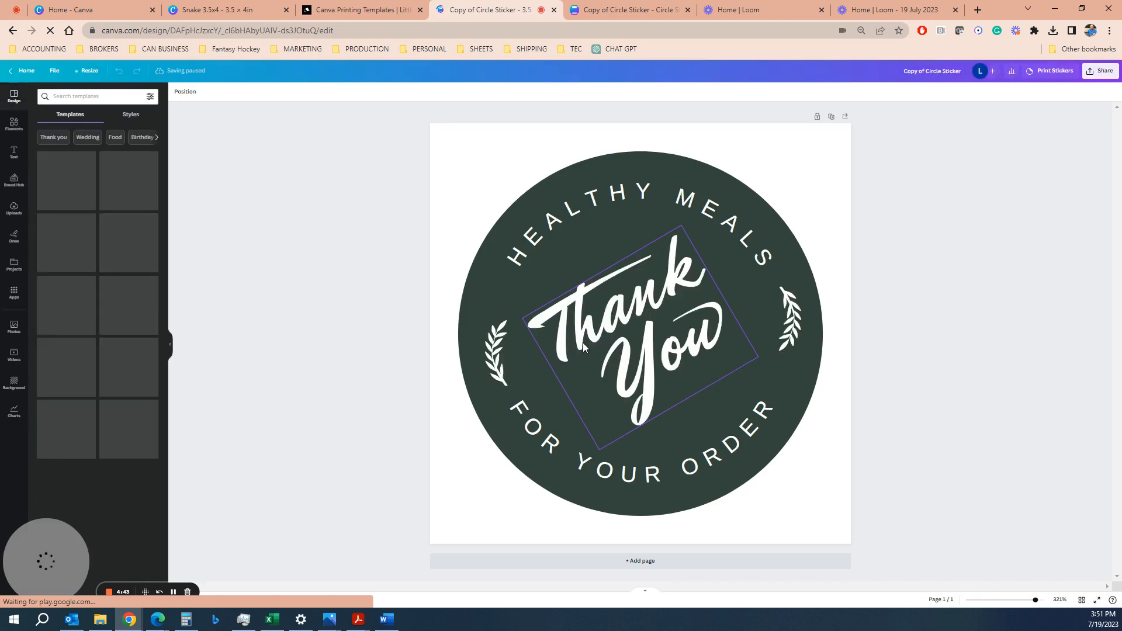
left_click(628, 344)
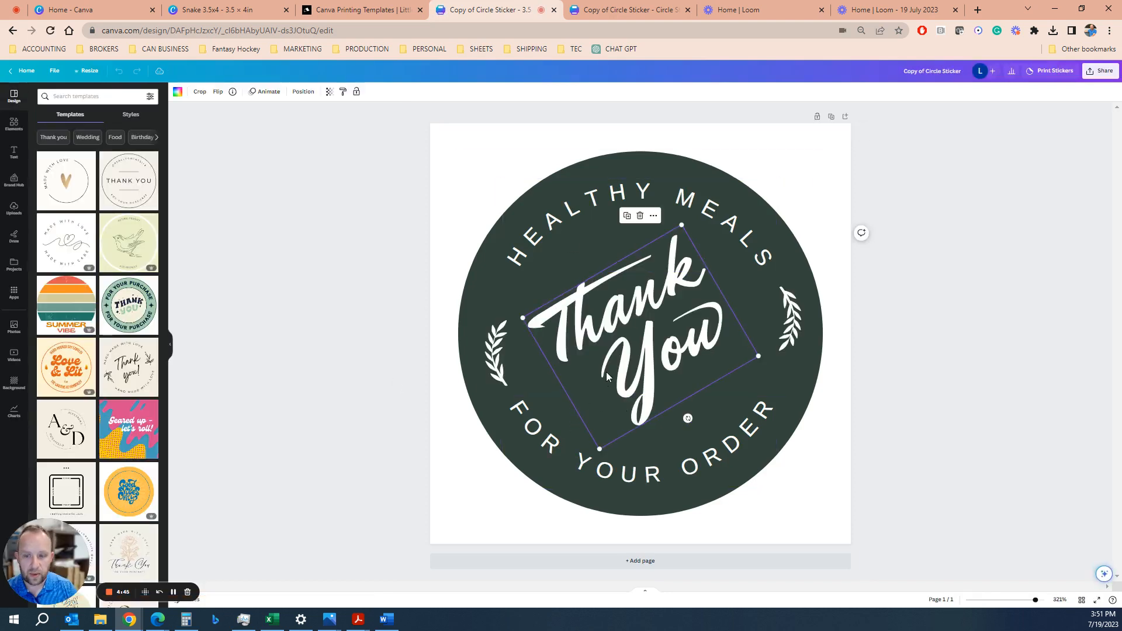
left_click(639, 215)
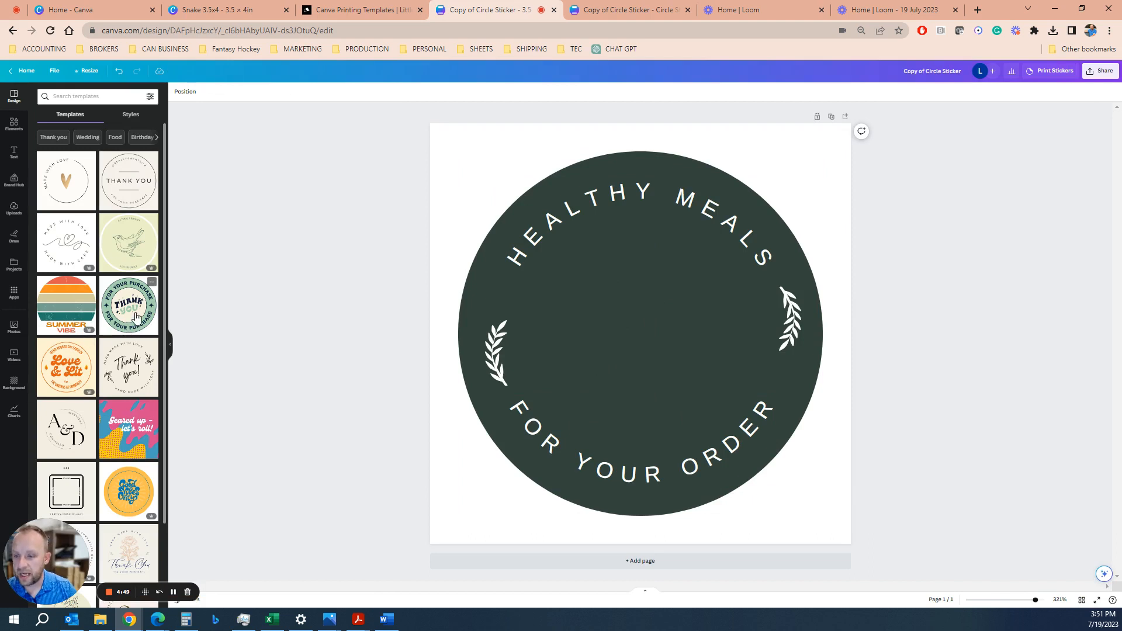
left_click(127, 303)
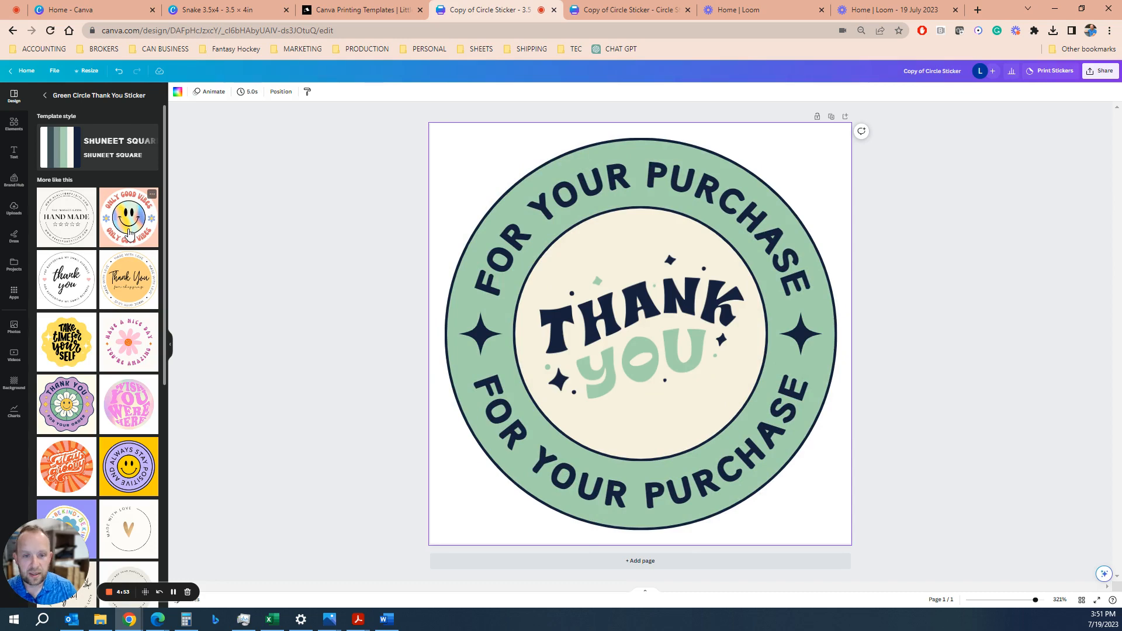
left_click(129, 217)
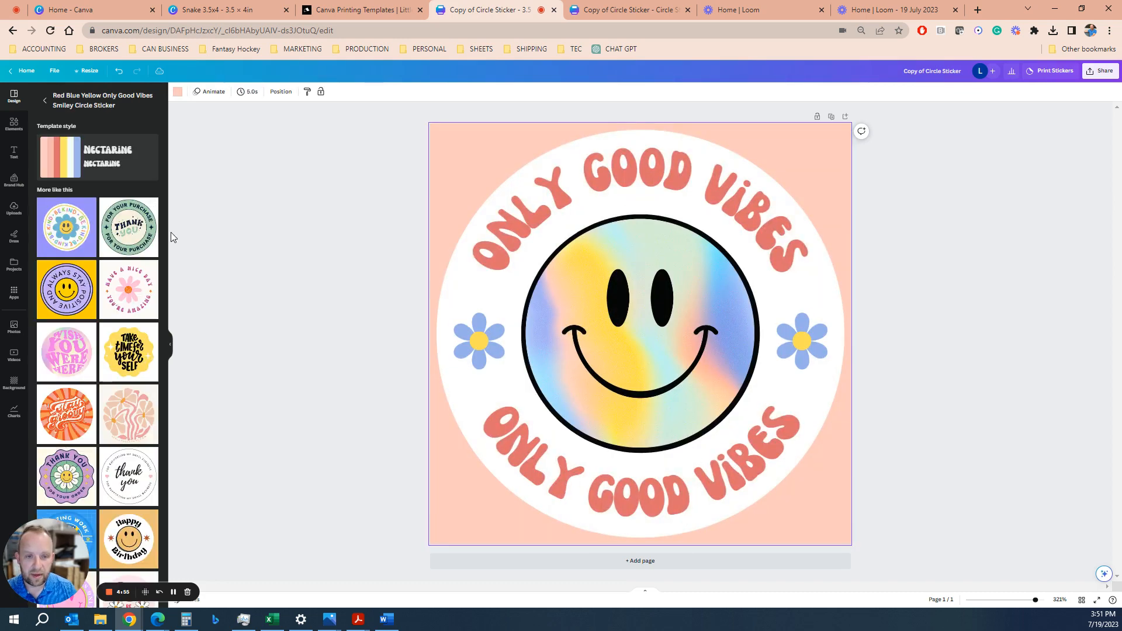
left_click(639, 323)
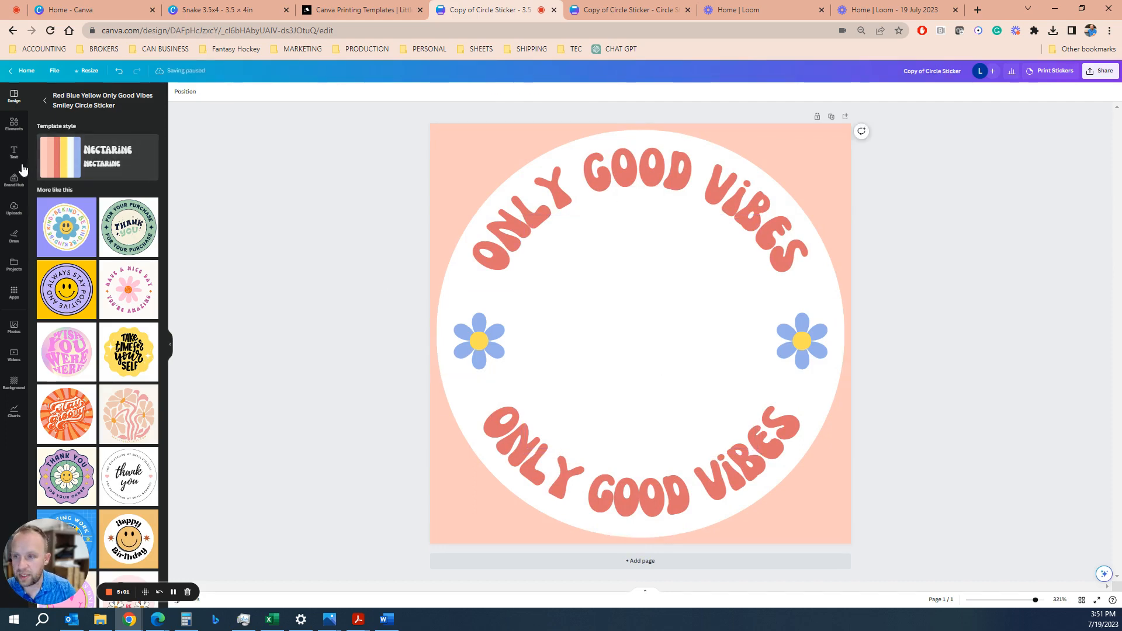
- Add the coiled green snake graphic and centre it on the page via Position
left_click(14, 123)
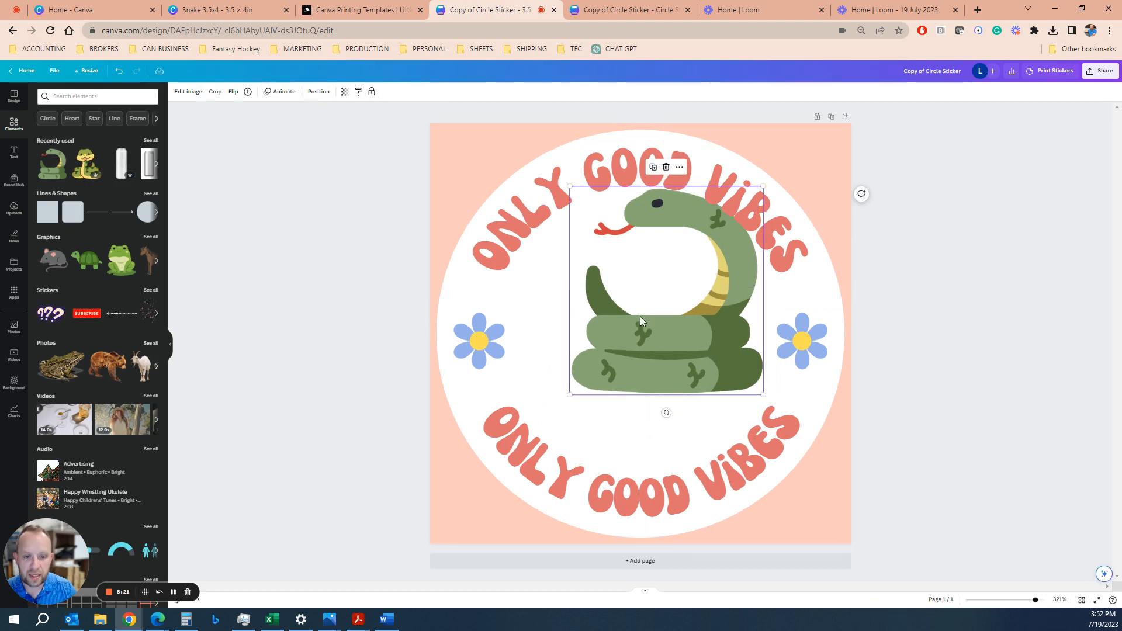
left_click(318, 91)
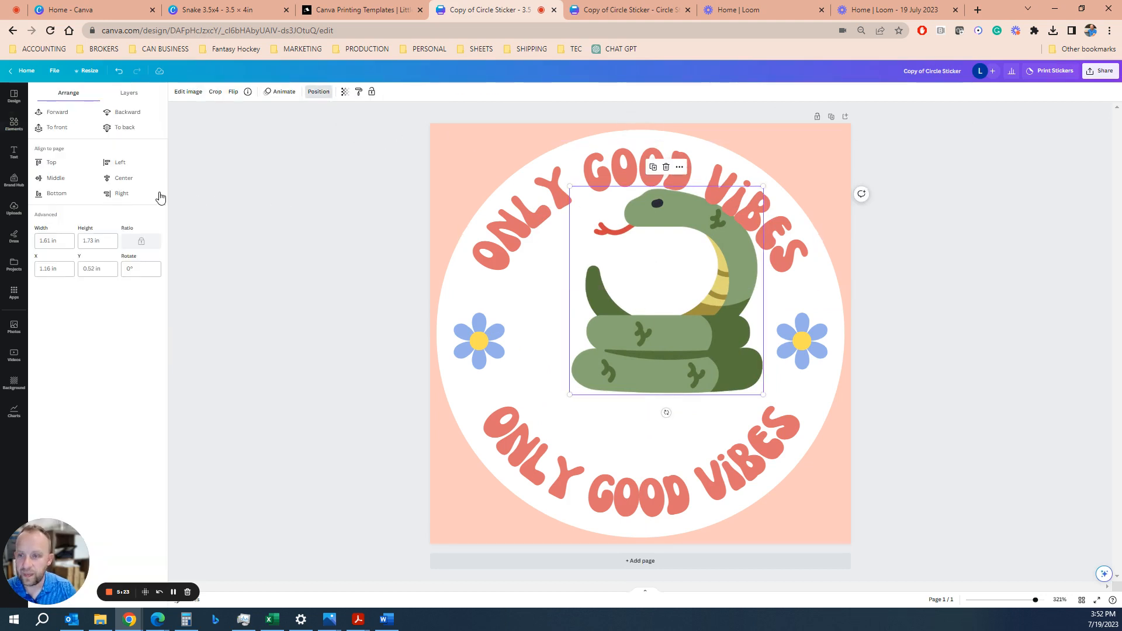
left_click(55, 177)
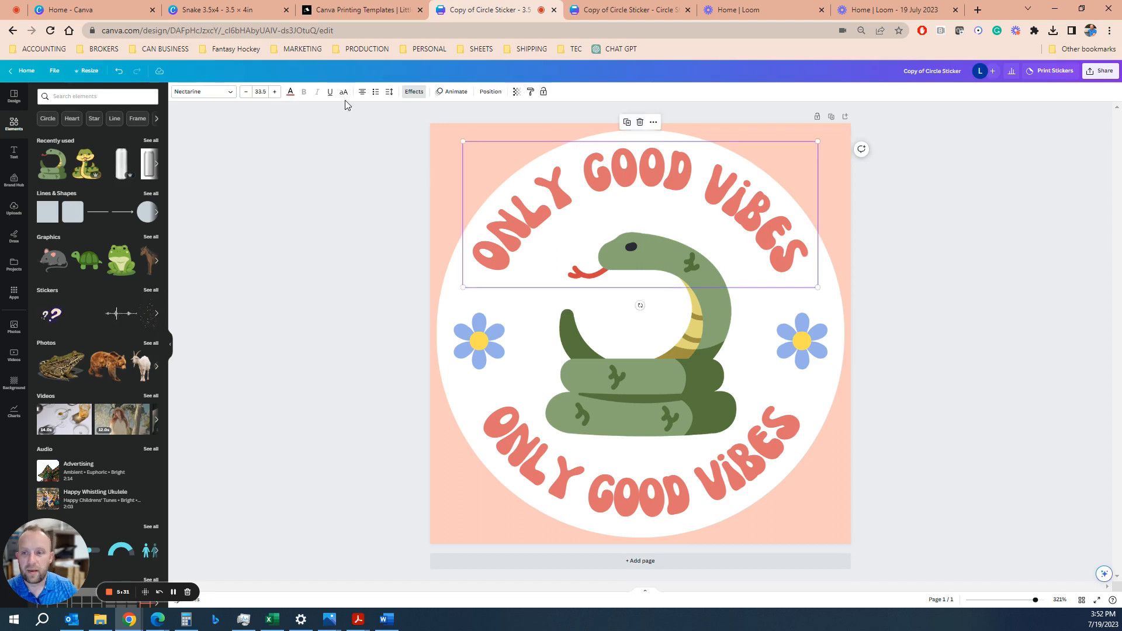
- Colour the lower 'Only Good Vibes' text and both flower centres teal
left_click(290, 91)
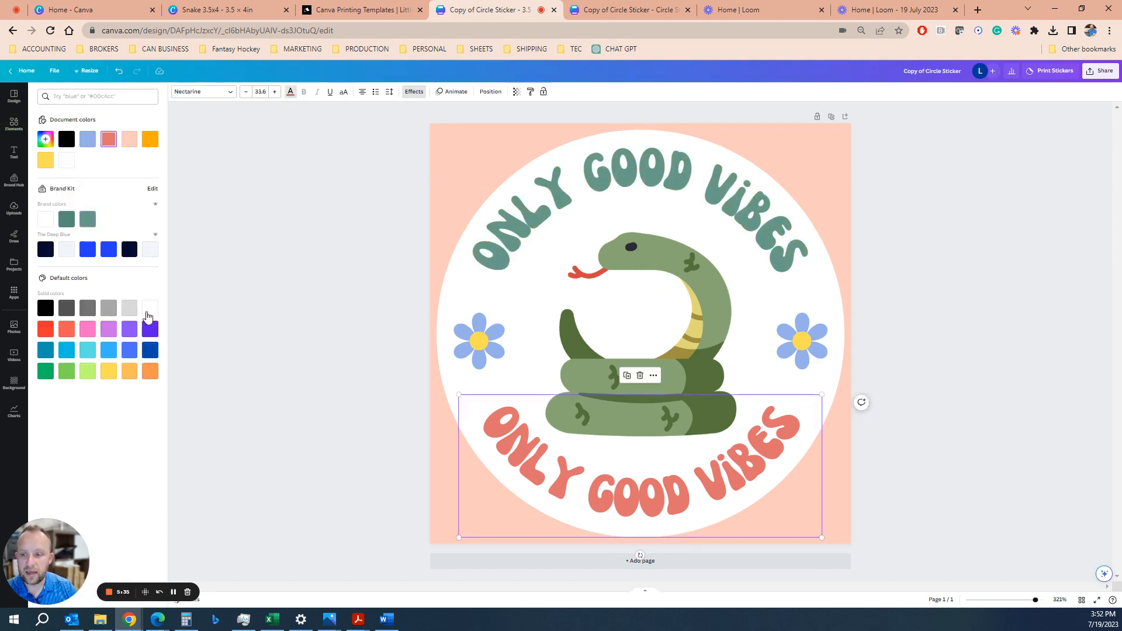
left_click(87, 219)
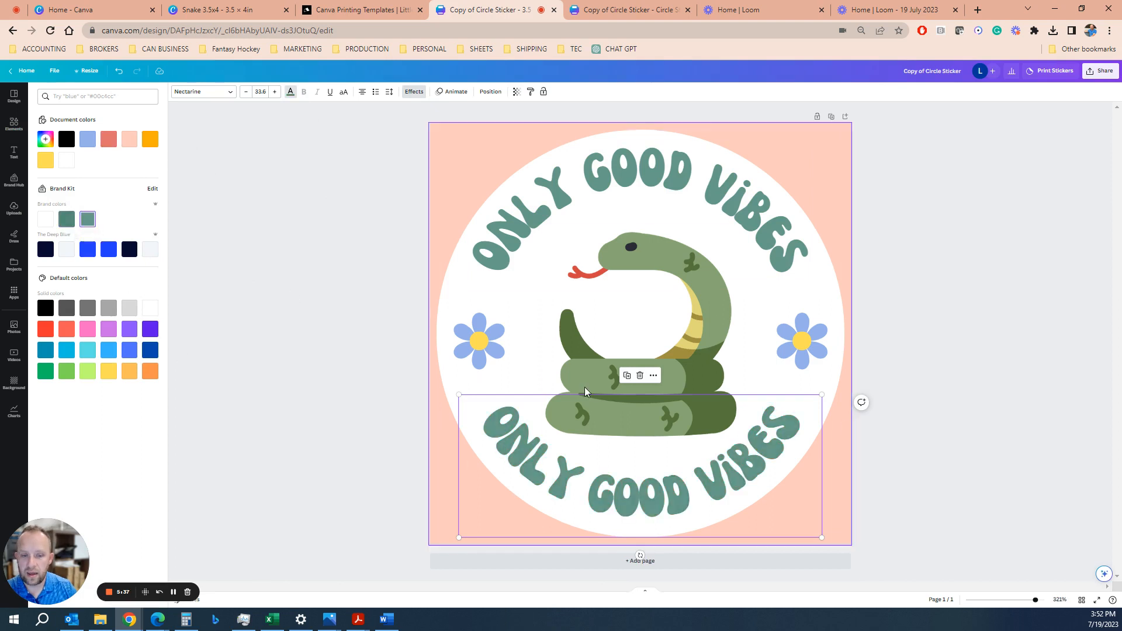
left_click(478, 340)
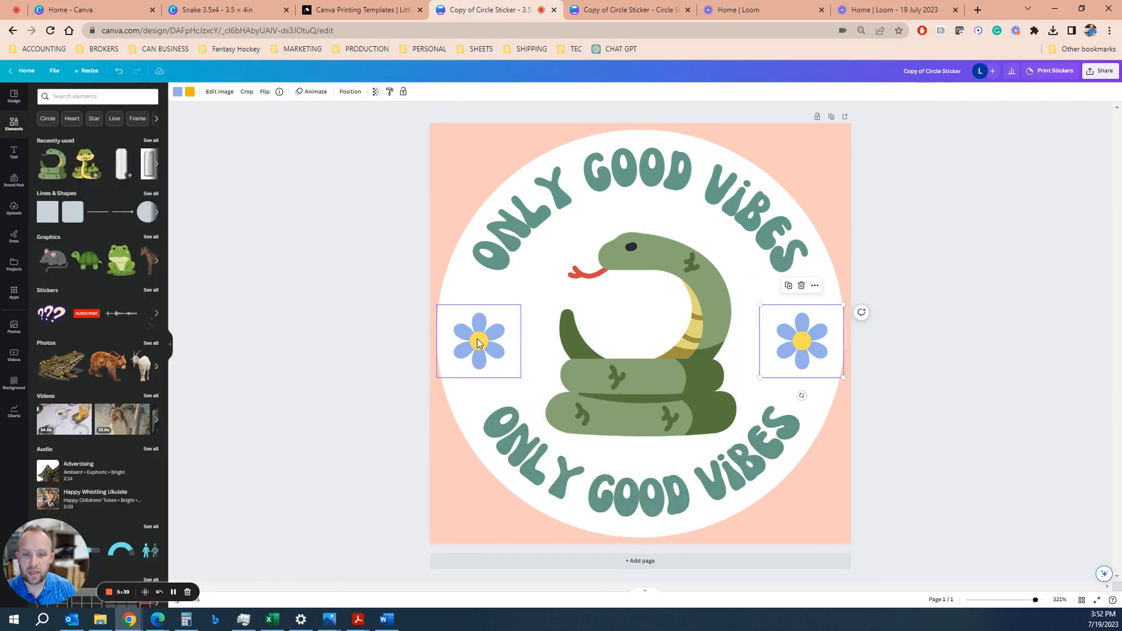
left_click(479, 342)
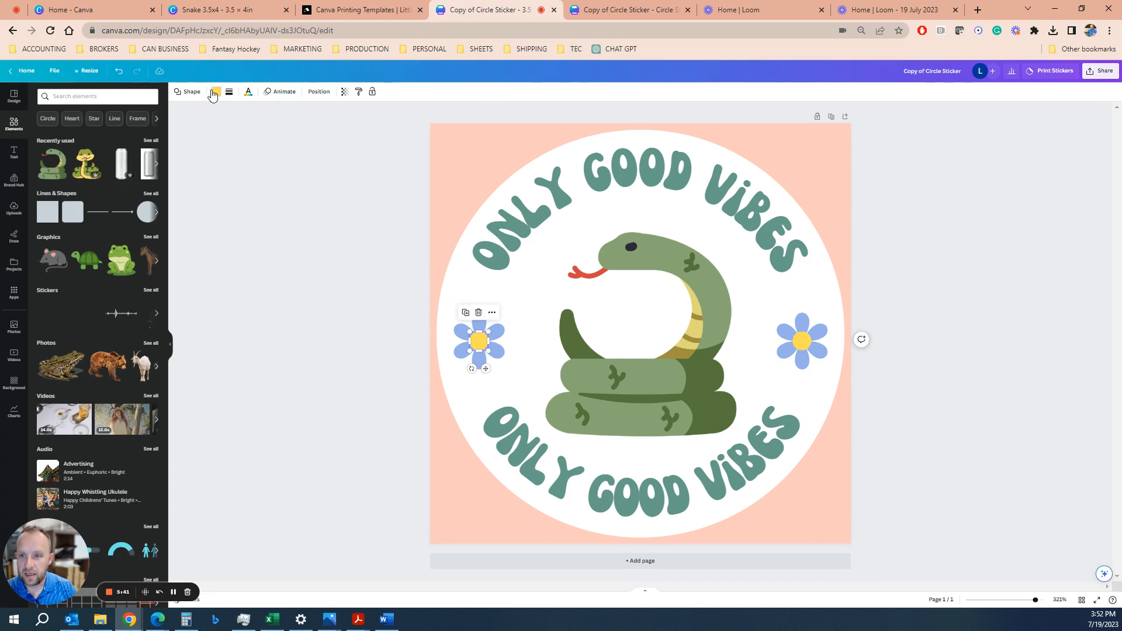
left_click(215, 91)
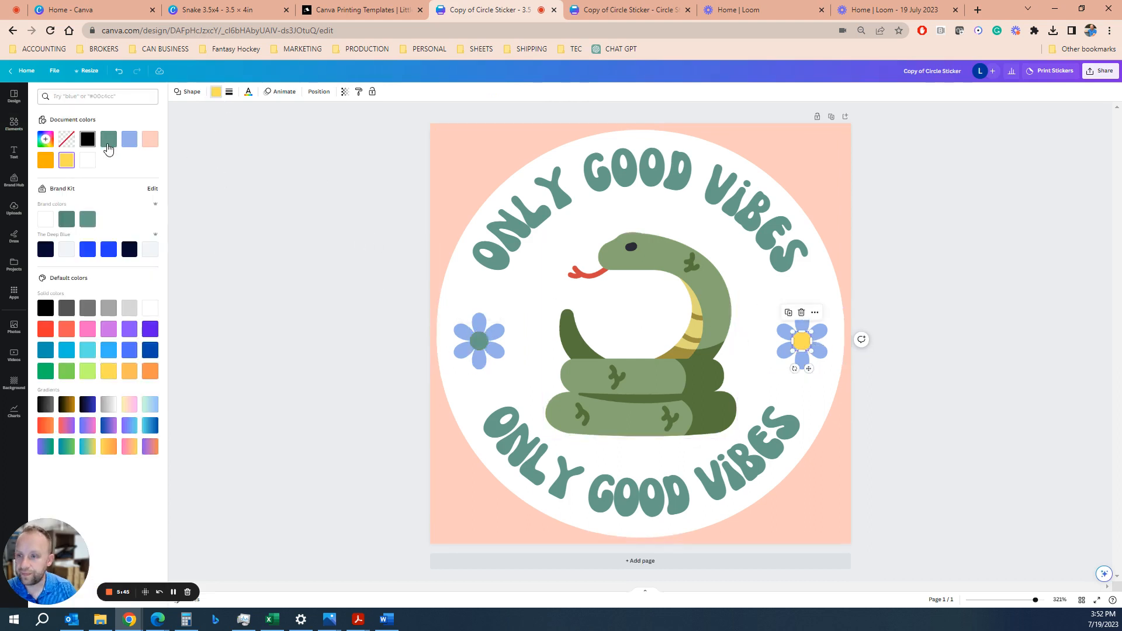
left_click(108, 139)
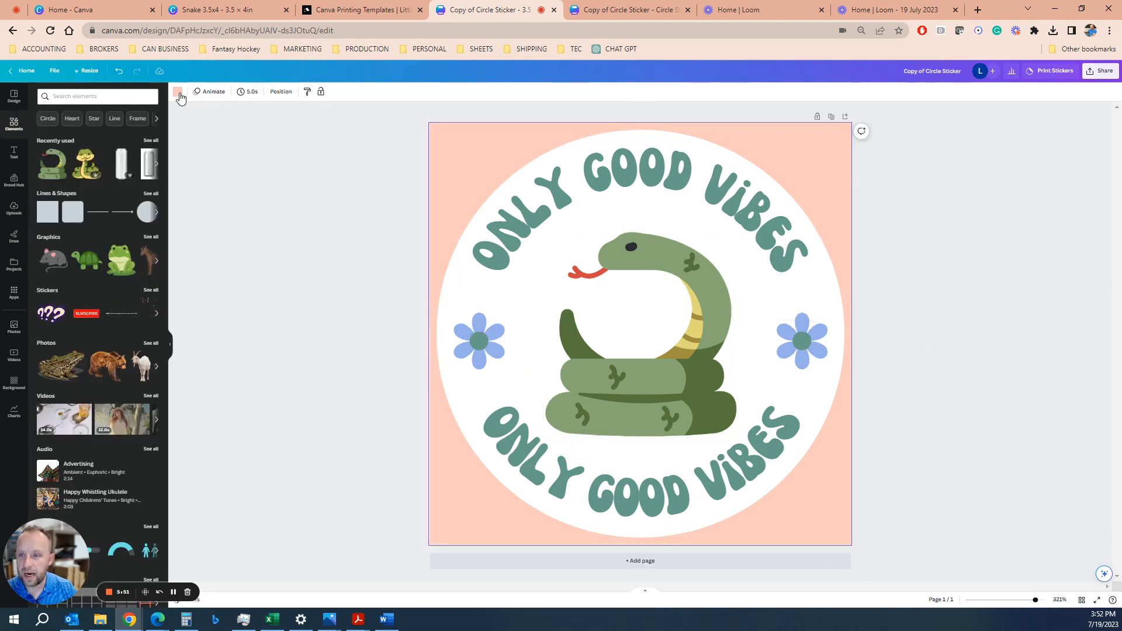
- Make the square background teal
left_click(178, 91)
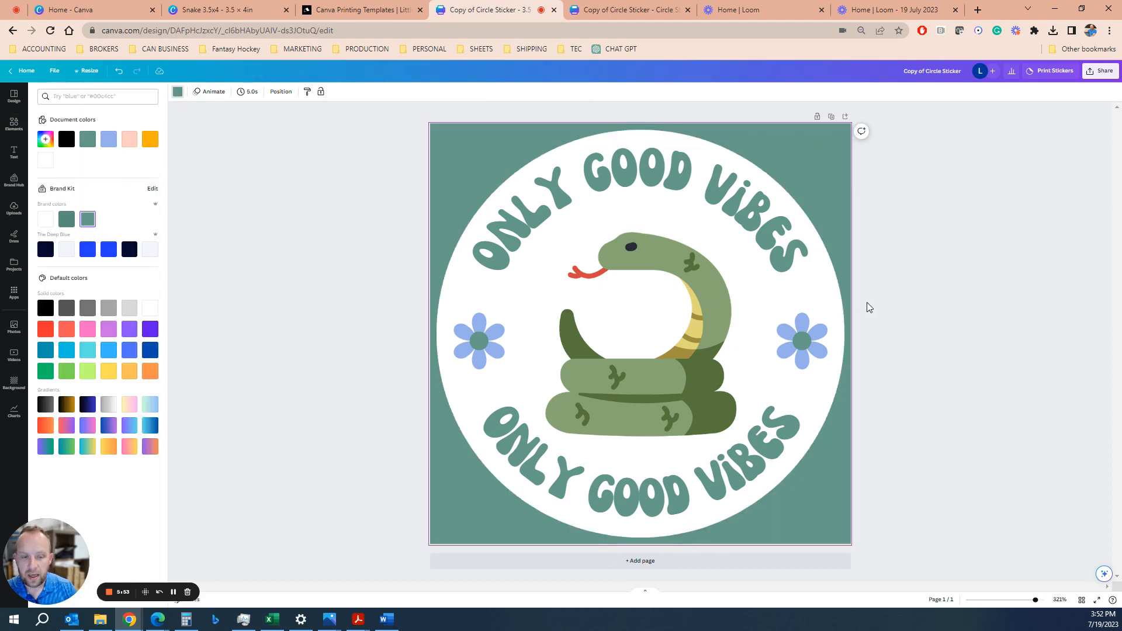
left_click(13, 123)
type("e Snak")
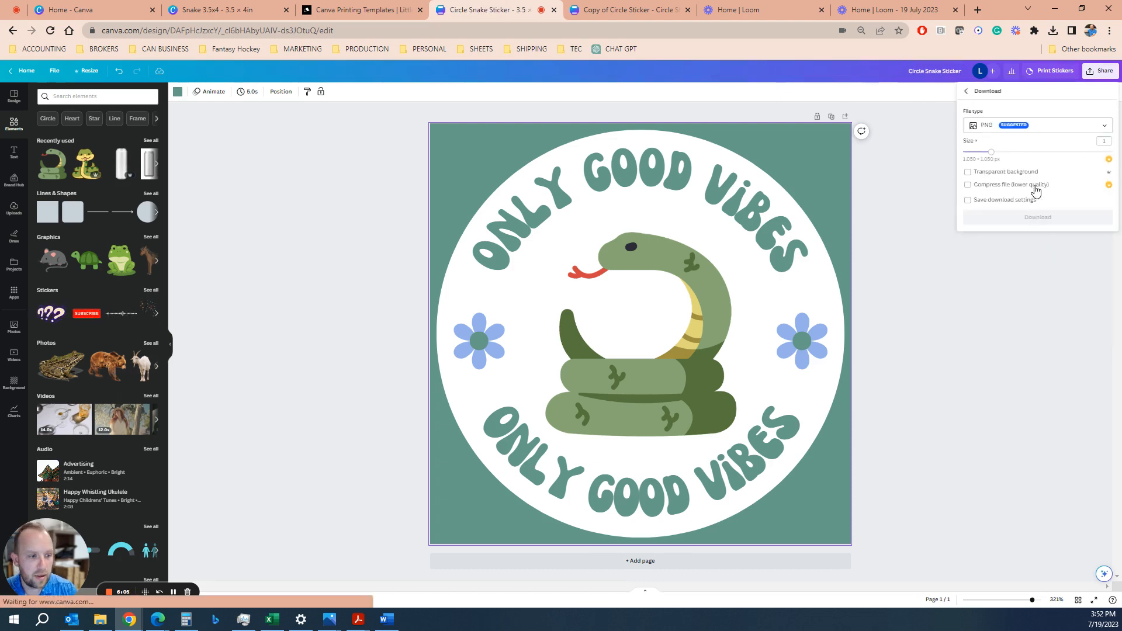
- Download the sticker as a PDF Print with CMYK colour profile and view it in Acrobat
left_click(1036, 125)
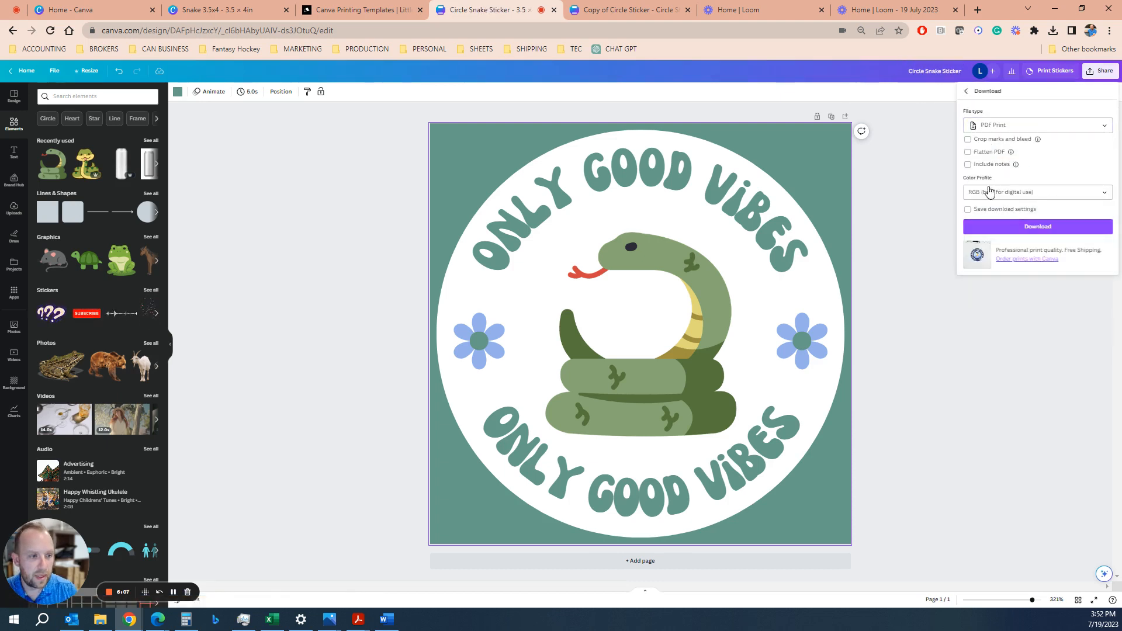
left_click(1035, 192)
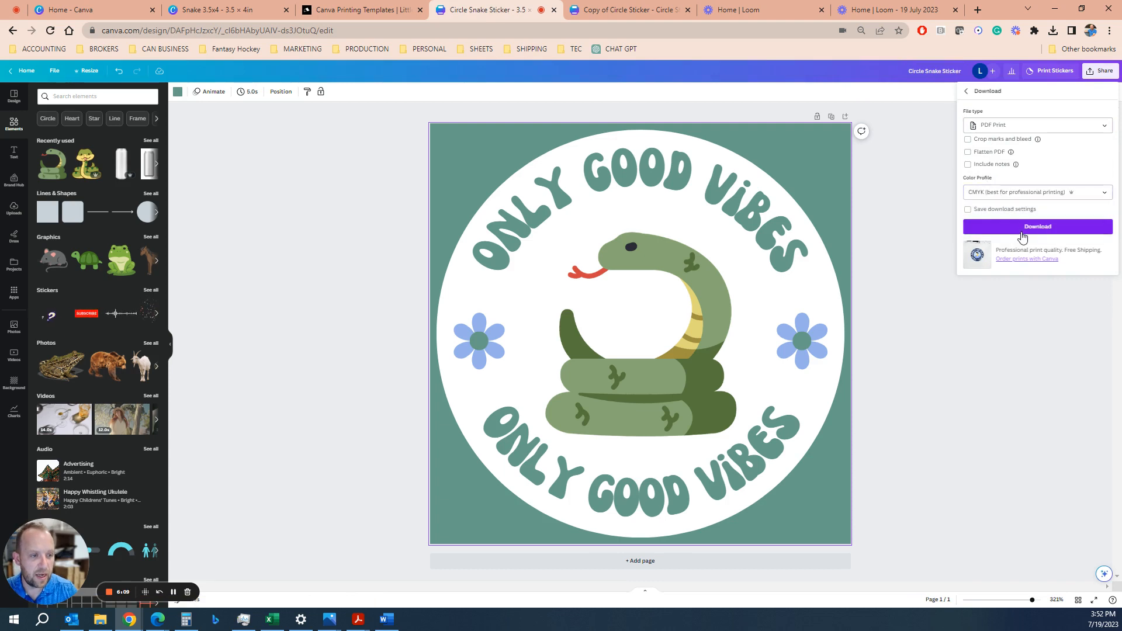
left_click(1036, 226)
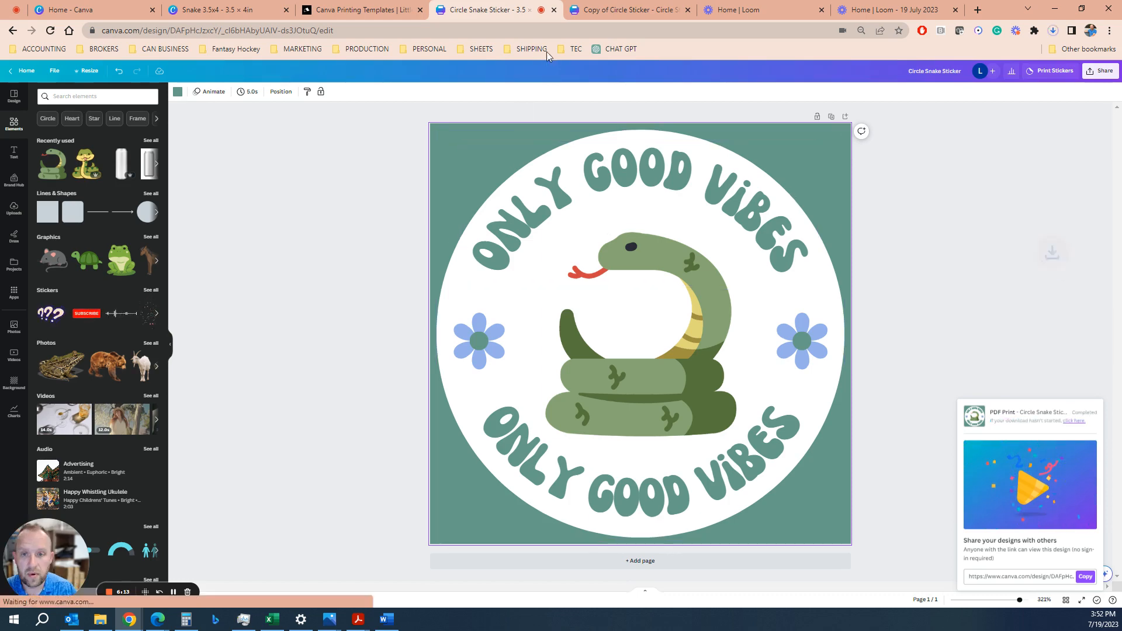
left_click(1051, 31)
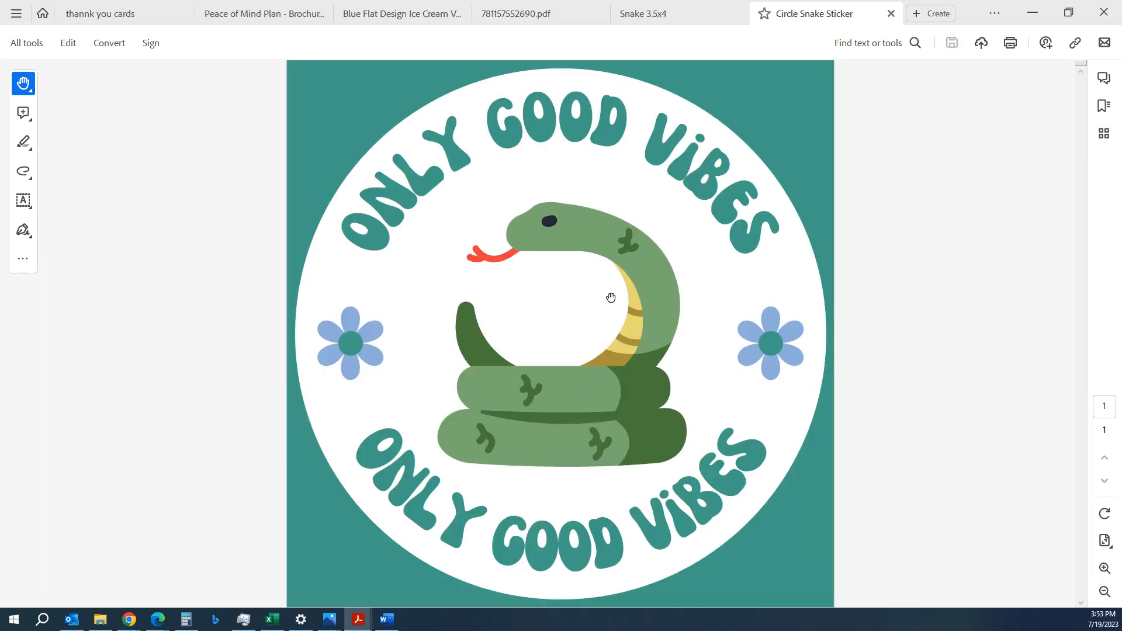
mouse_move(1012, 14)
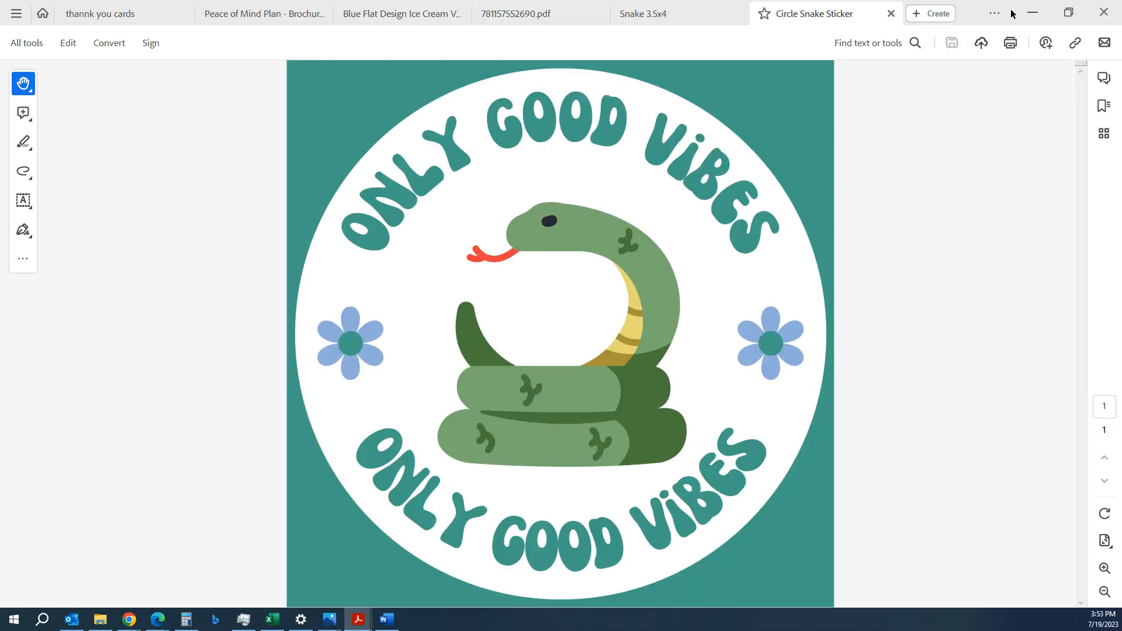